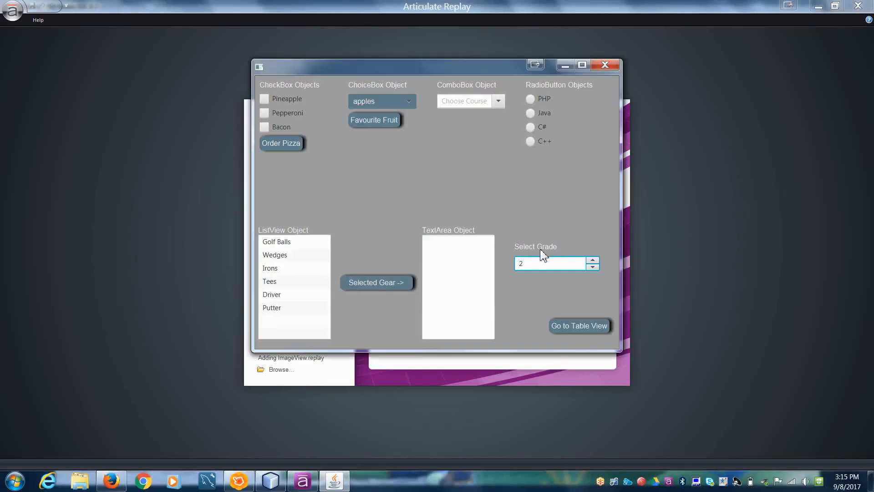
Step the grade spinner down to 0, then type 75 into it
{"action": "left_click", "coordinate": [593, 268]}
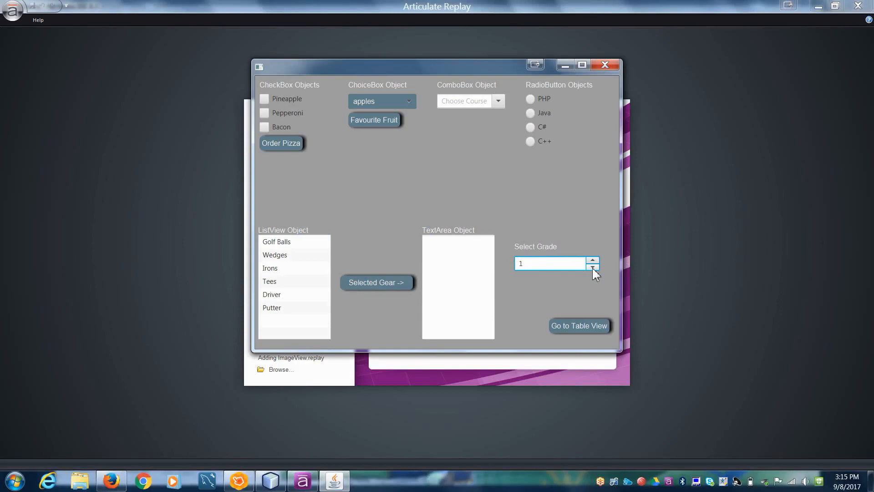
{"action": "left_click", "coordinate": [593, 267]}
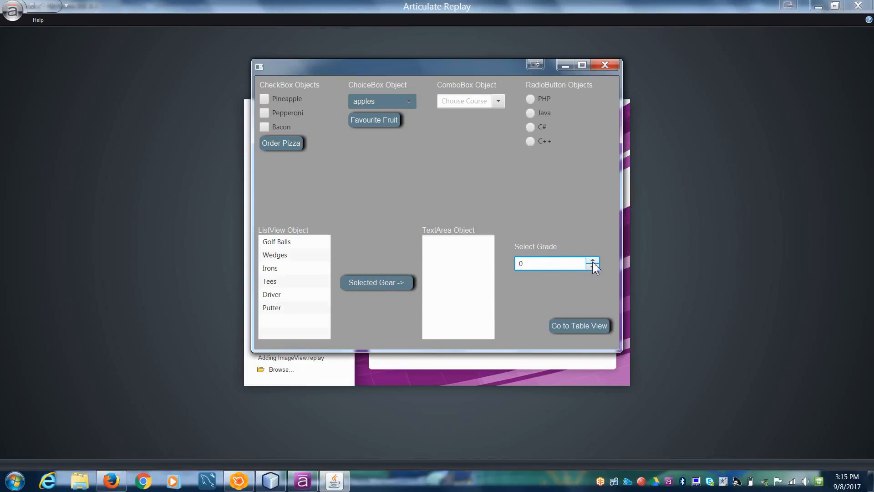
{"action": "type", "text": "75"}
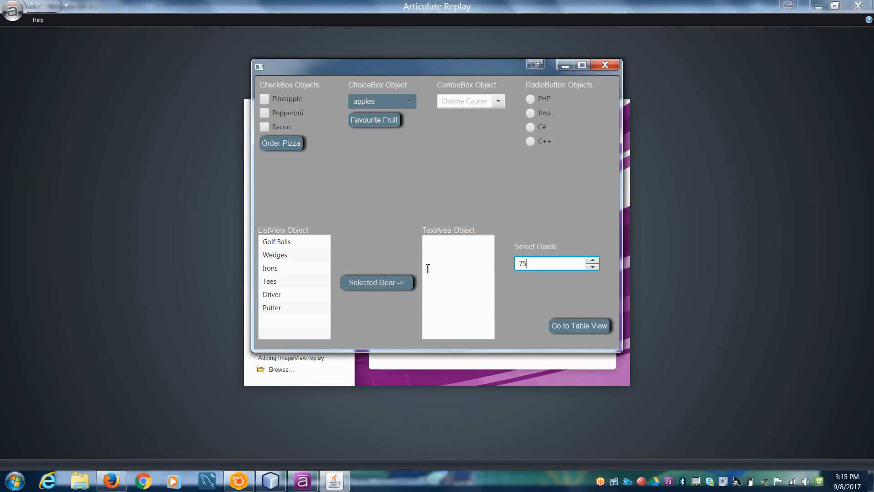
{"action": "mouse_move", "coordinate": [564, 298]}
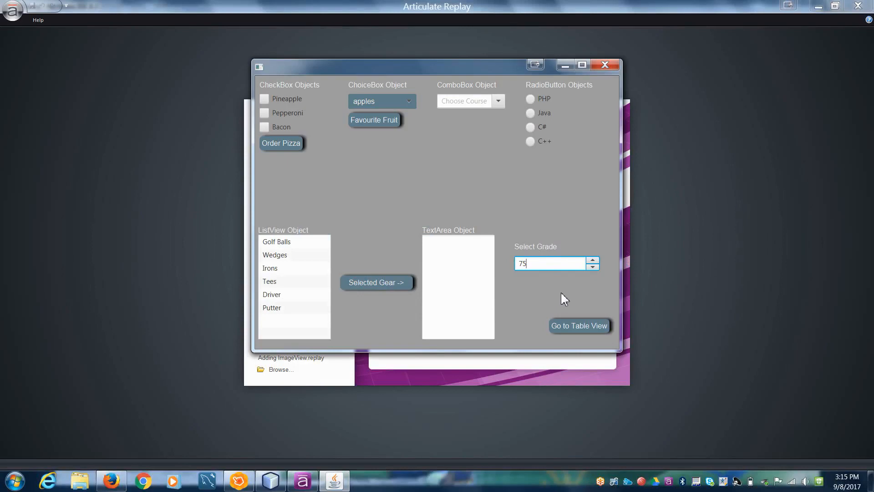
{"action": "mouse_move", "coordinate": [529, 287]}
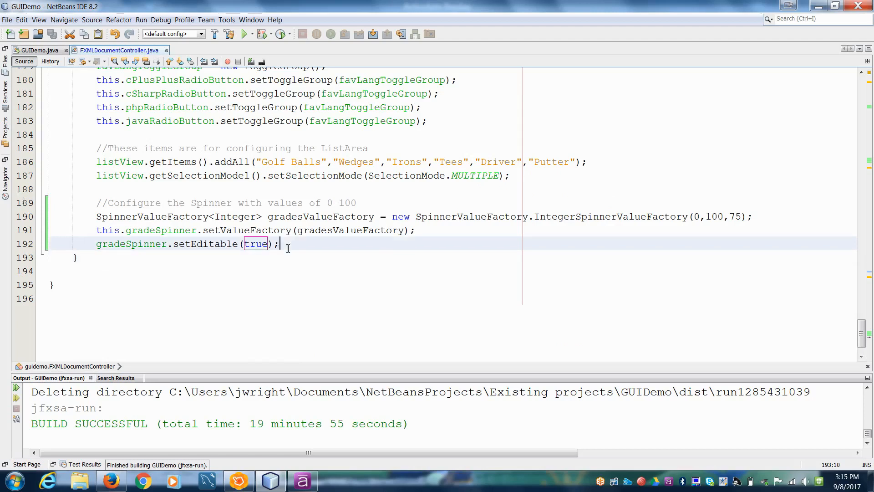
Switch from the running GUIDemo app back to NetBeans
{"action": "key", "text": "alt+tab"}
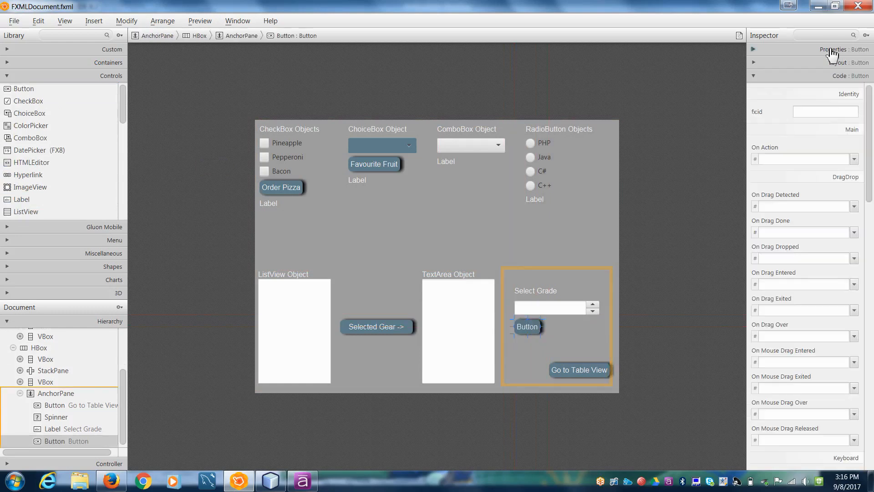
Set the new button's Text property to 'Get Grade'
{"action": "left_click", "coordinate": [832, 50]}
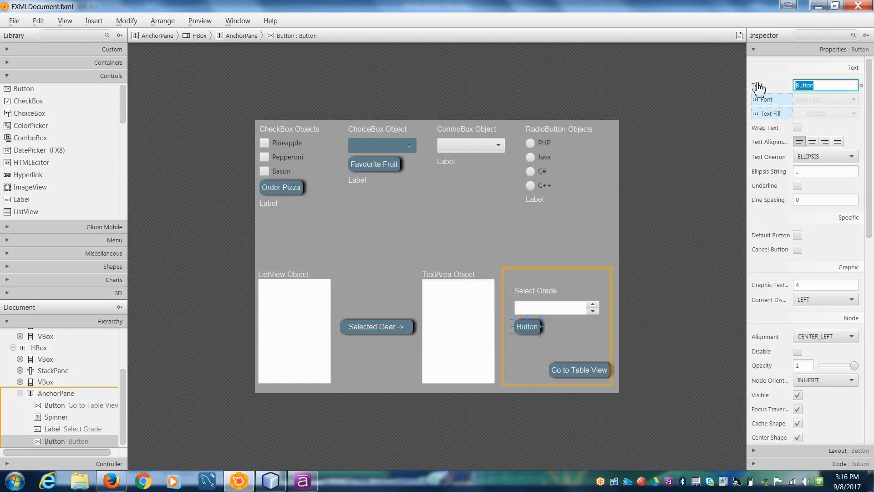
{"action": "type", "text": "Get Grade"}
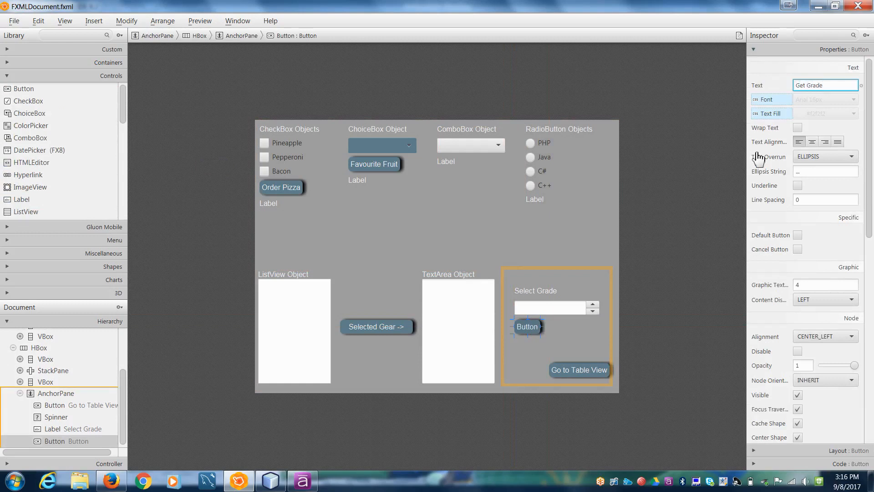
{"action": "left_click", "coordinate": [651, 173]}
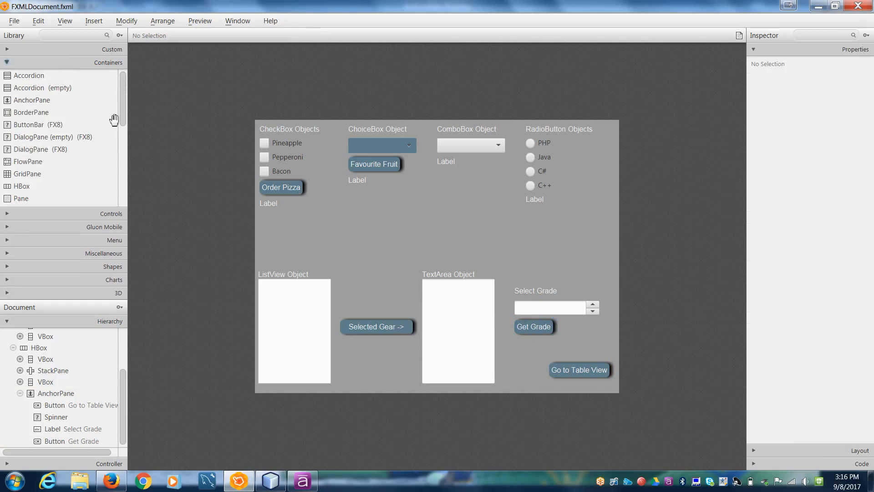
{"action": "mouse_move", "coordinate": [69, 373]}
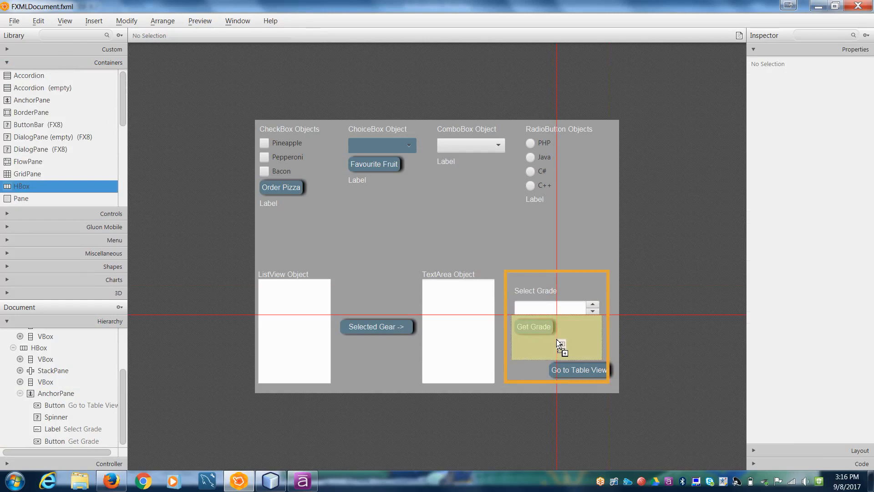
Add an HBox to the grade area and move the Get Grade button into it
{"action": "left_click", "coordinate": [556, 345]}
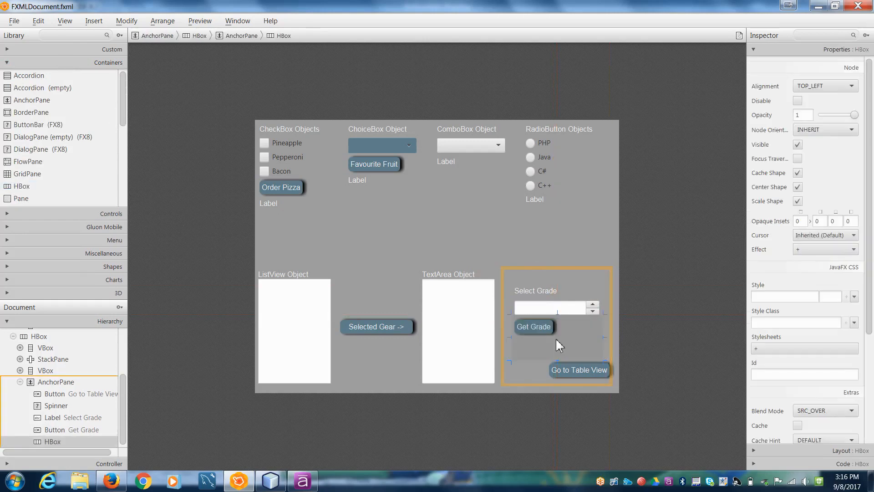
{"action": "mouse_move", "coordinate": [124, 417]}
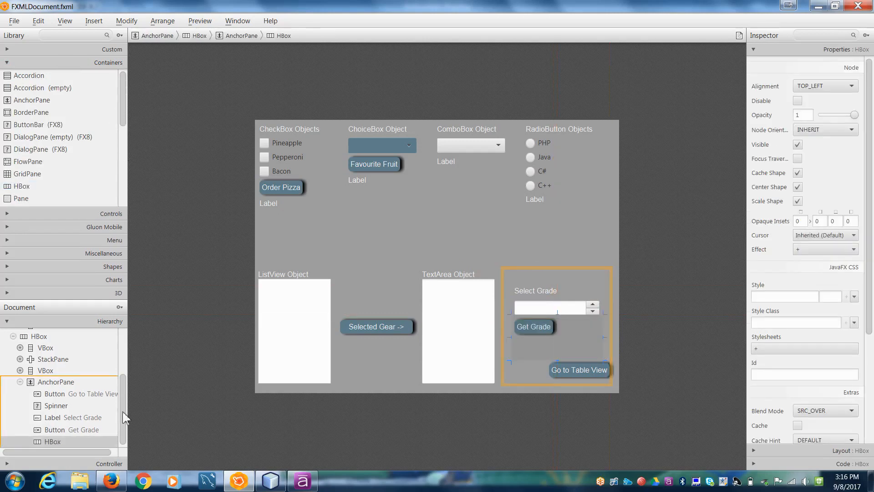
{"action": "left_click", "coordinate": [52, 441]}
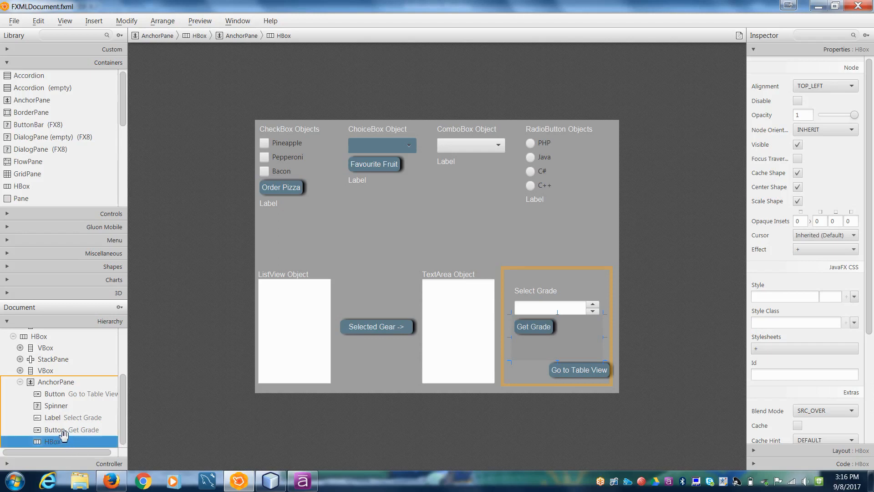
{"action": "left_click", "coordinate": [532, 326]}
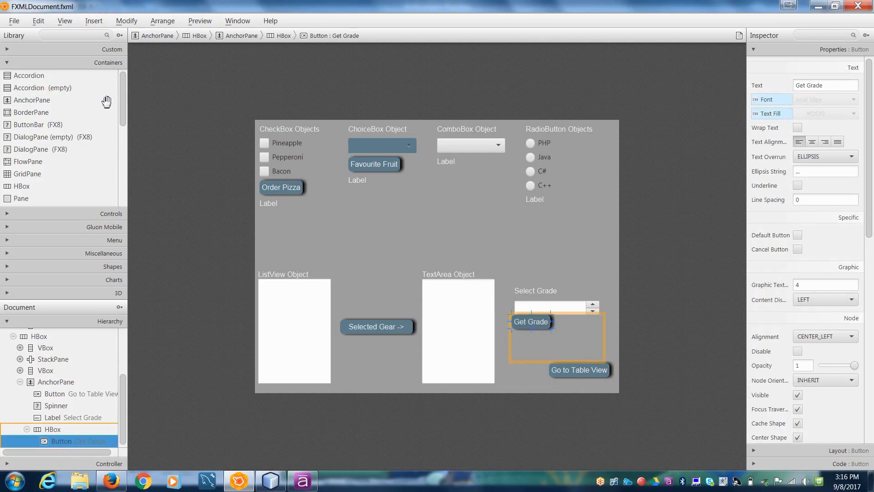
Add a Label from Controls beside the Get Grade button
{"action": "scroll", "scroll_direction": "down", "scroll_amount": 3}
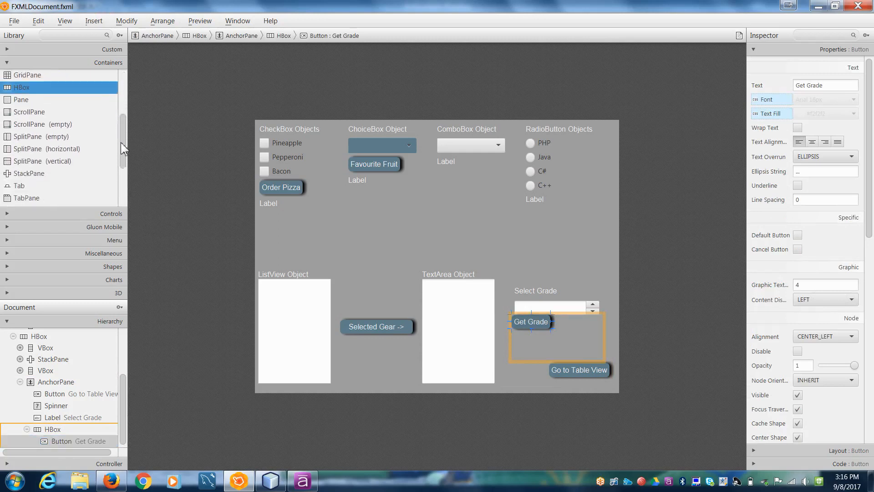
{"action": "scroll", "scroll_direction": "down", "scroll_amount": 3}
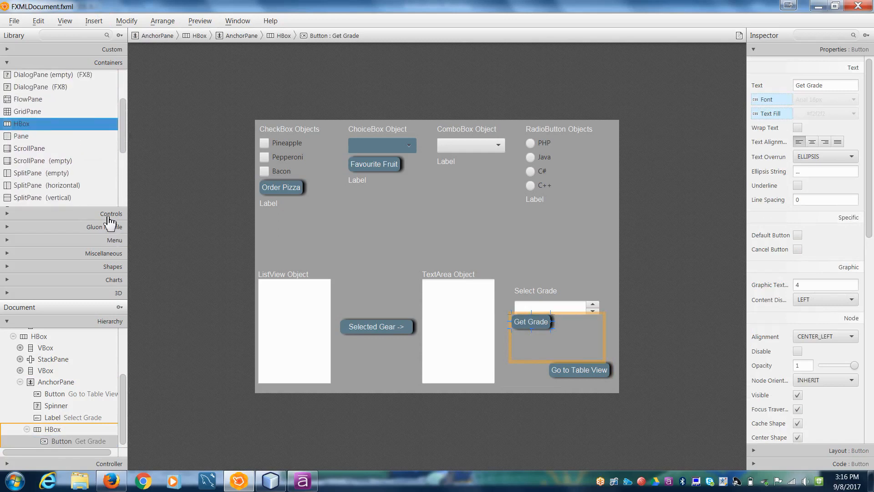
{"action": "left_click", "coordinate": [112, 213]}
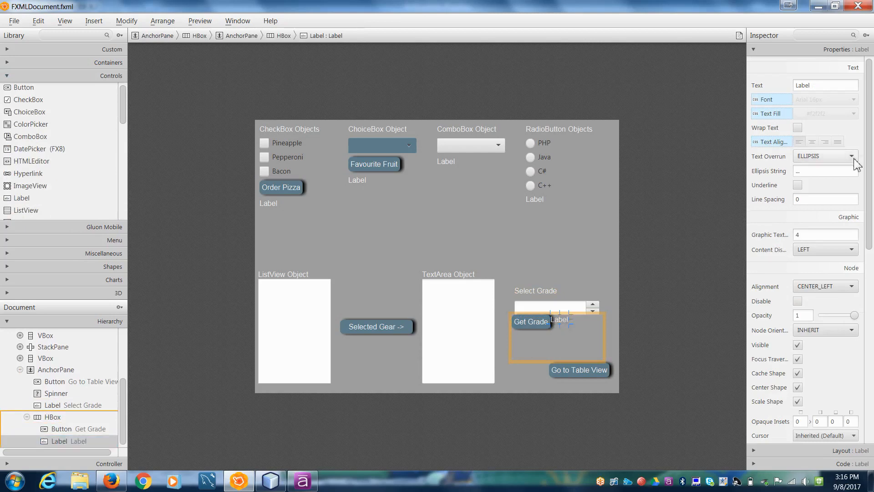
{"action": "left_click", "coordinate": [826, 85]}
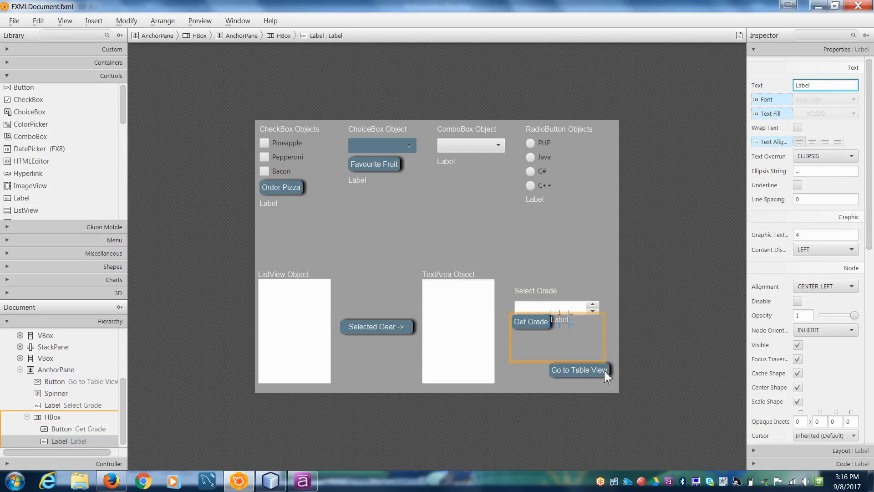
Set the HBox spacing to 30 and check the label's layout
{"action": "left_click", "coordinate": [52, 417]}
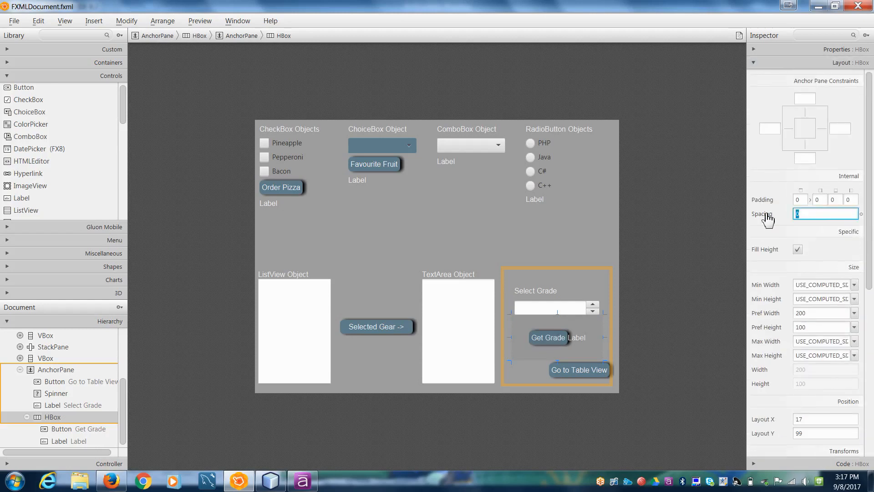
{"action": "type", "text": "30"}
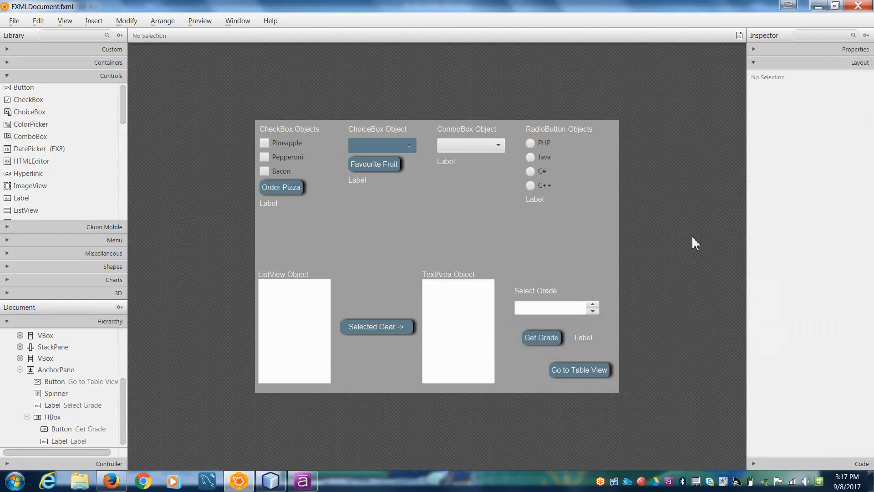
{"action": "left_click", "coordinate": [583, 337]}
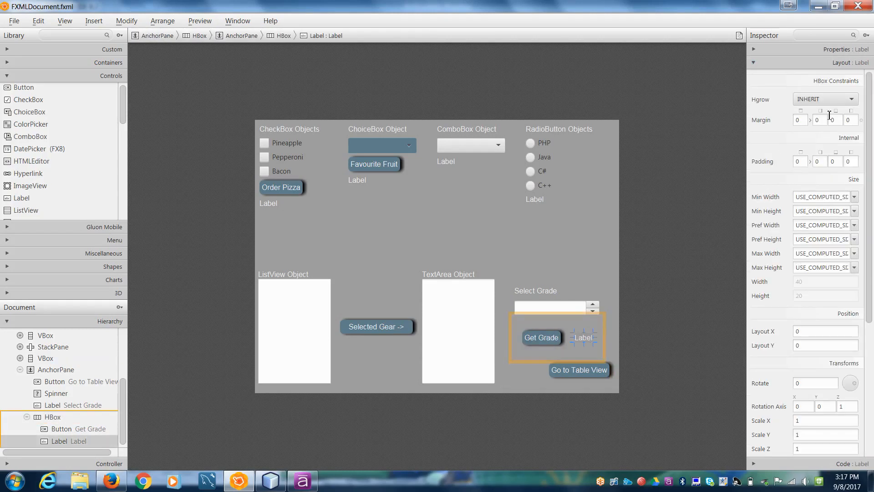
{"action": "left_click", "coordinate": [753, 49]}
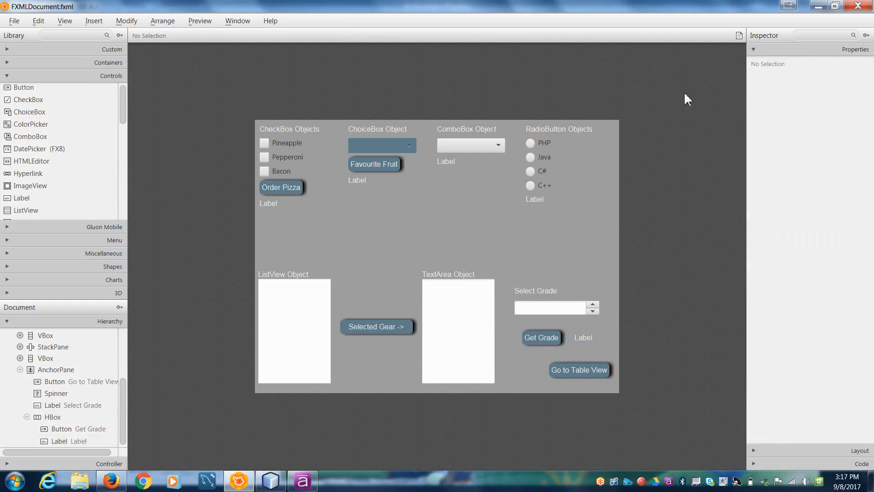
{"action": "mouse_move", "coordinate": [552, 307]}
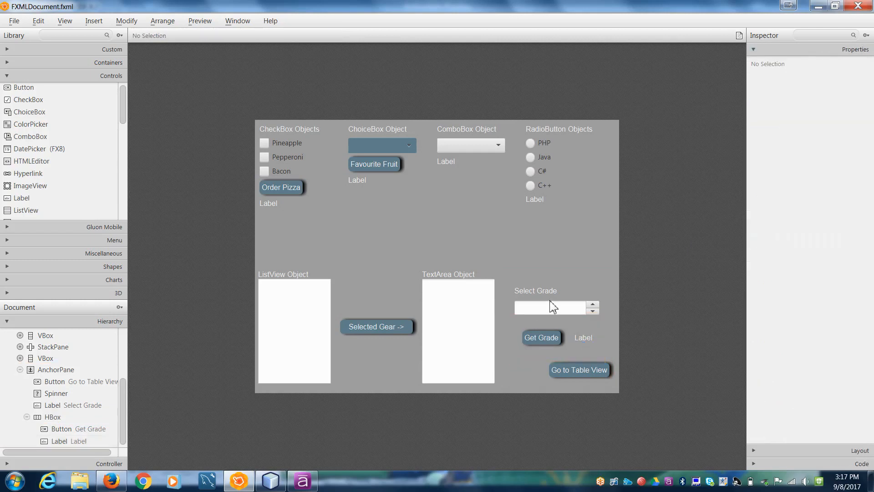
{"action": "mouse_move", "coordinate": [583, 344]}
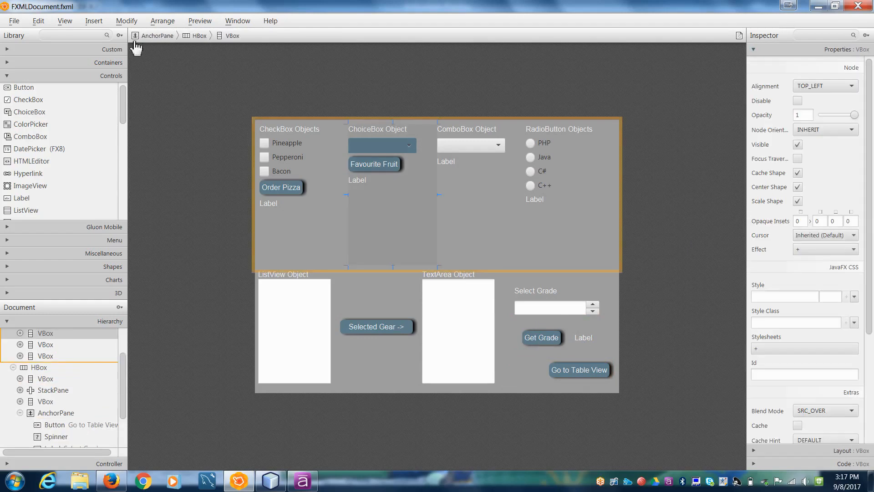
Save FXMLDocument.fxml and switch back to NetBeans
{"action": "key", "text": "ctrl+s"}
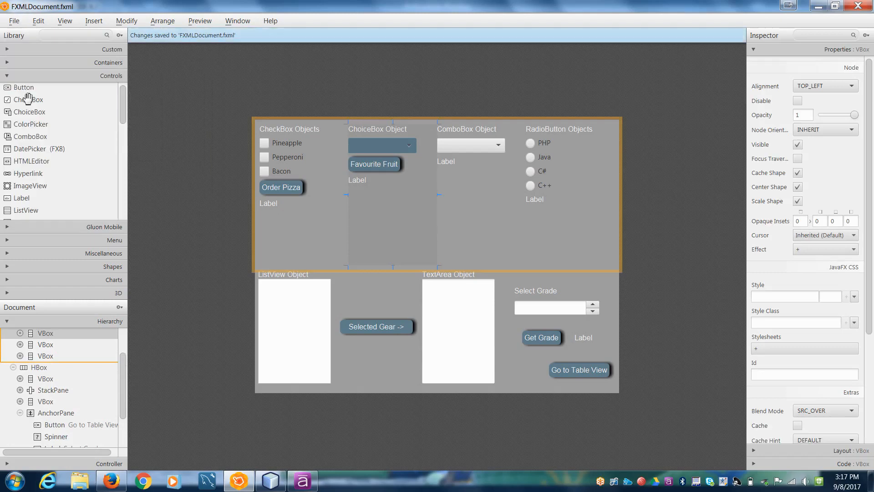
{"action": "left_click", "coordinate": [557, 340]}
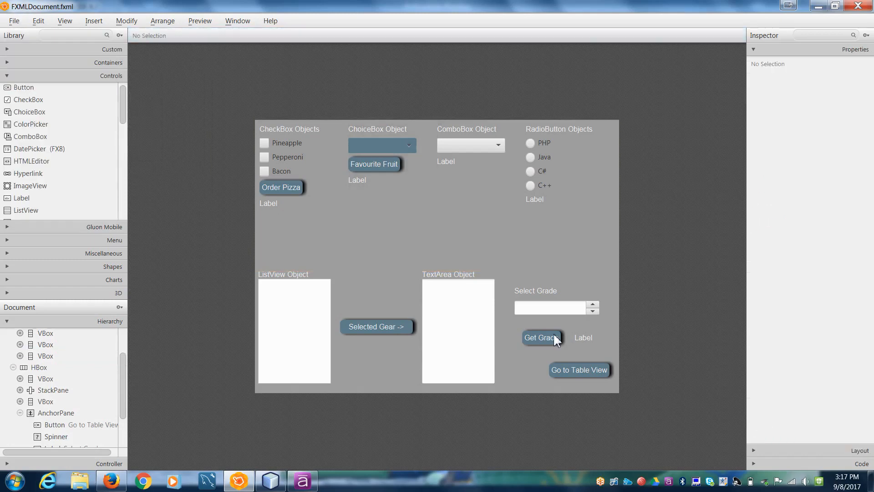
{"action": "key", "text": "alt+tab"}
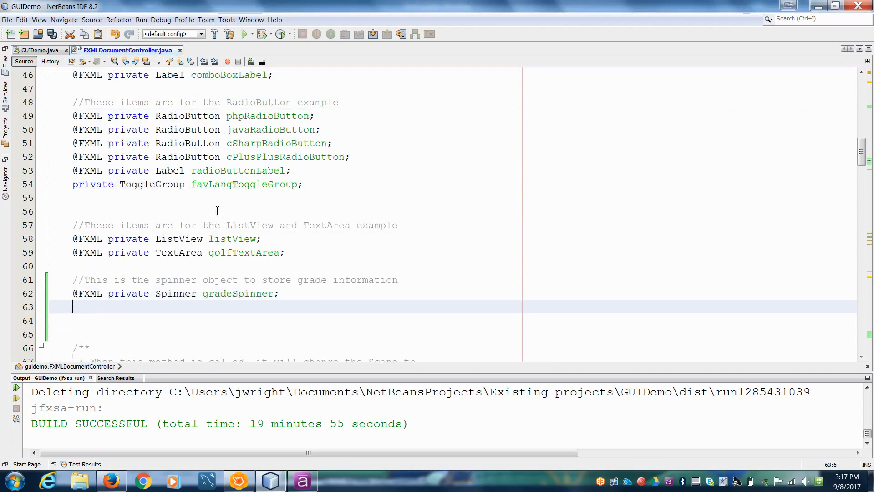
{"action": "type", "text": "@FXML pri v"}
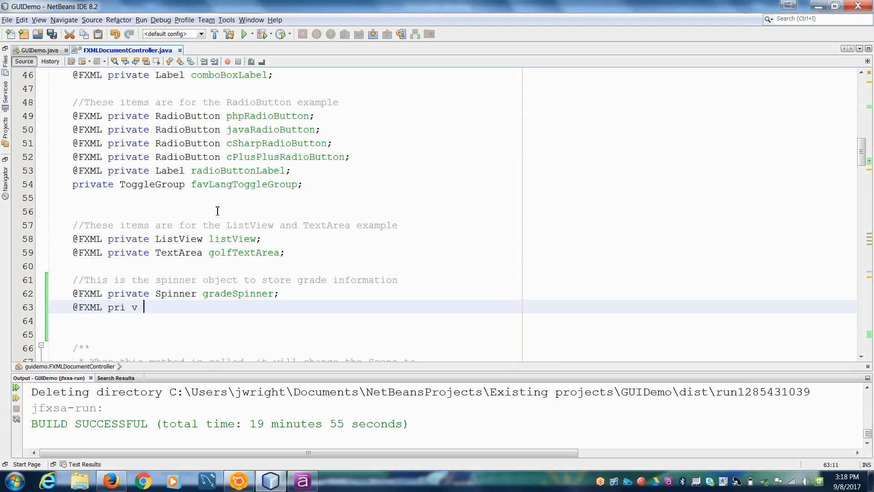
{"action": "key", "text": "backspace"}
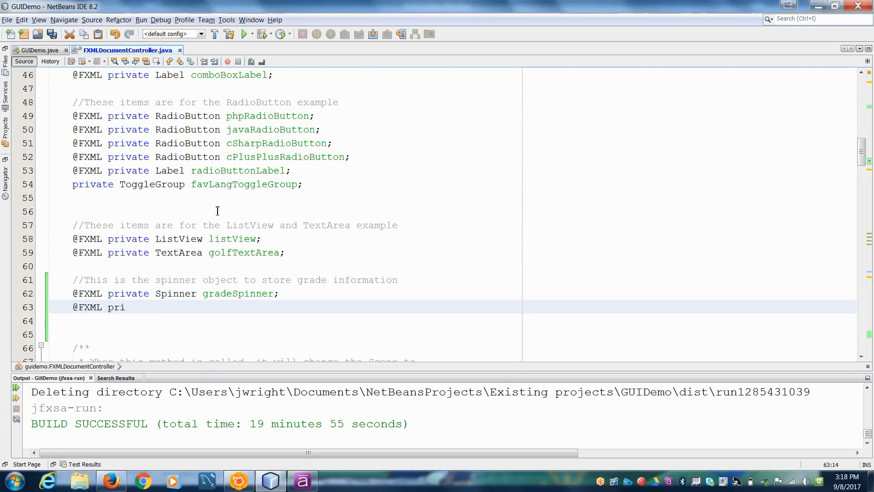
{"action": "type", "text": "vate Bu"}
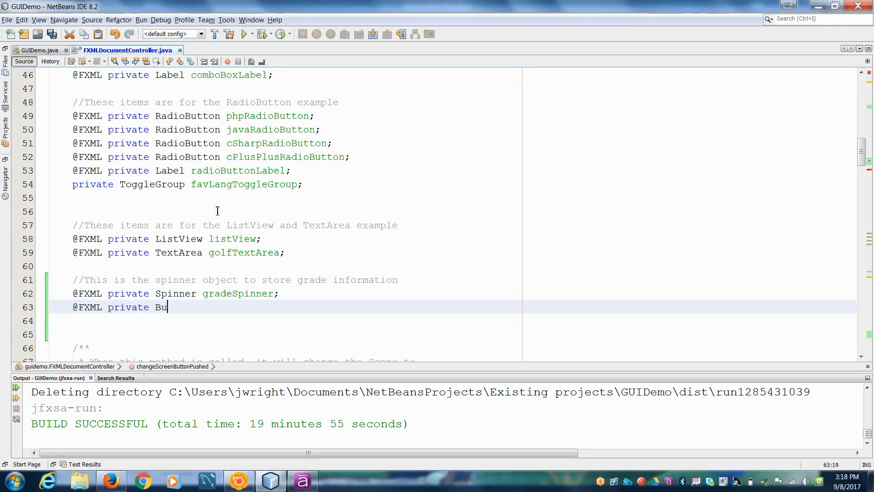
{"action": "type", "text": "tton getGrade"}
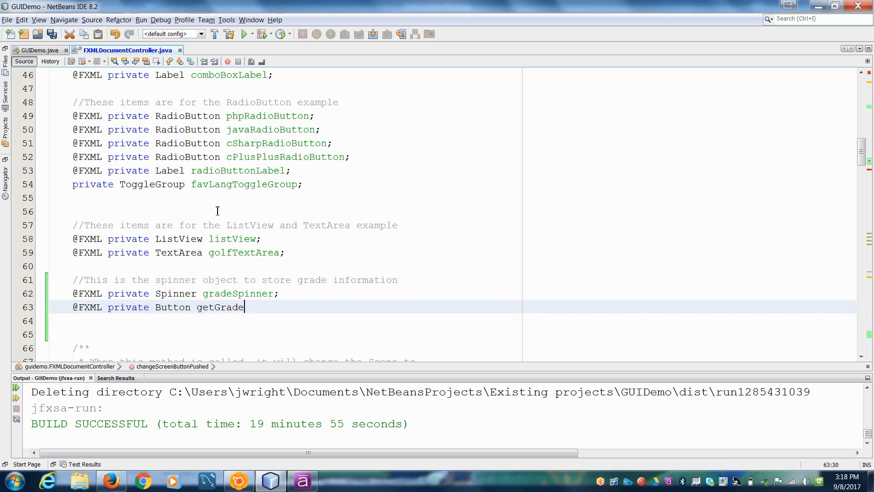
{"action": "type", "text": "sButton;"}
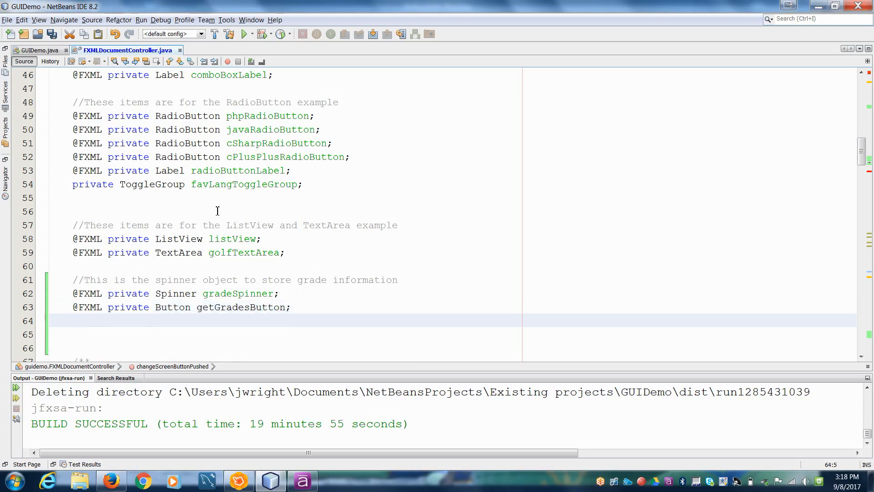
{"action": "type", "text": "@FXML p"}
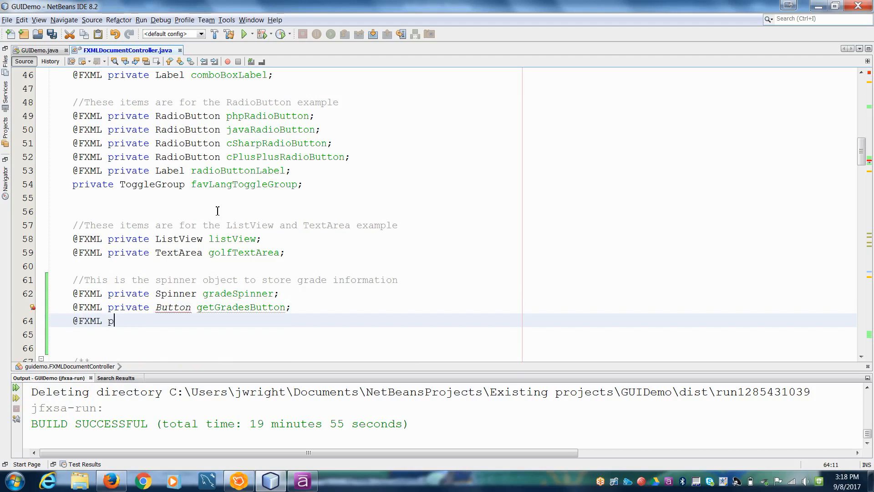
{"action": "type", "text": "rivate Label"}
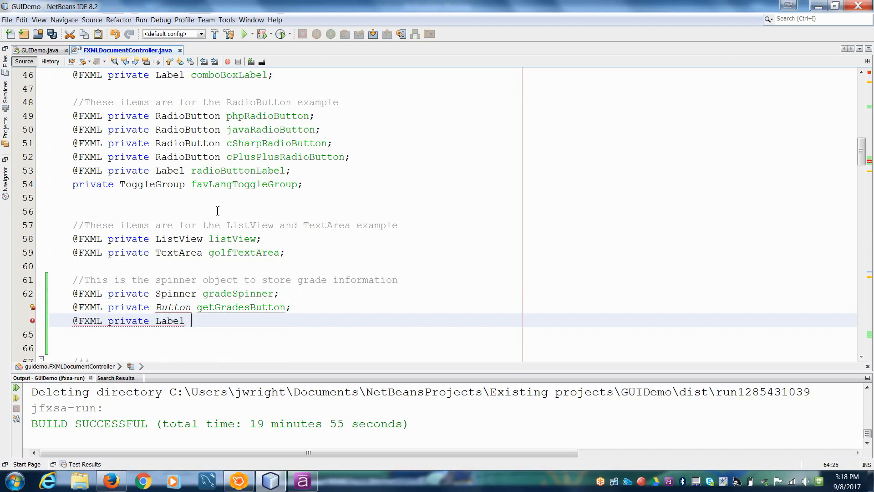
{"action": "type", "text": "gr"}
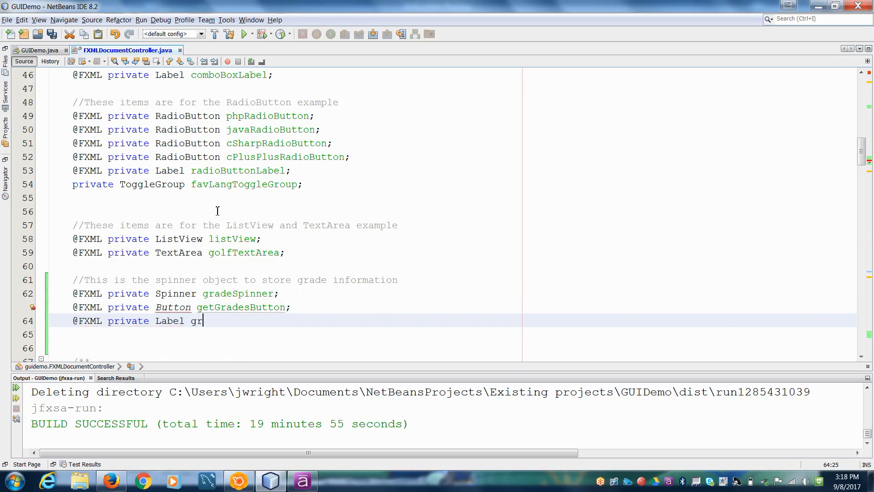
{"action": "type", "text": "adeLabel;"}
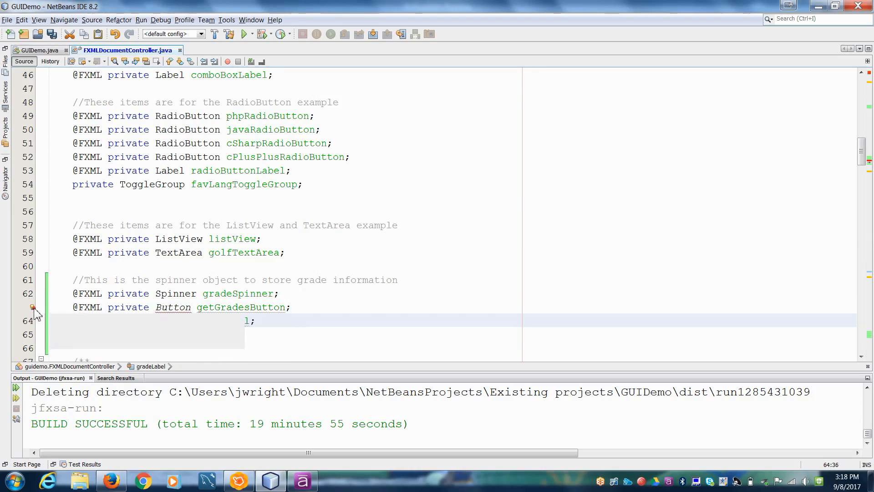
{"action": "left_click", "coordinate": [33, 306]}
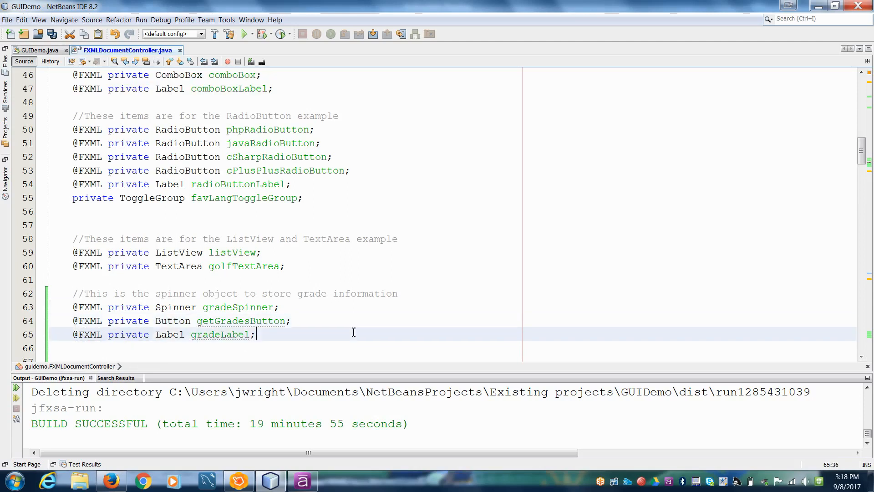
{"action": "key", "text": "ctrl+s"}
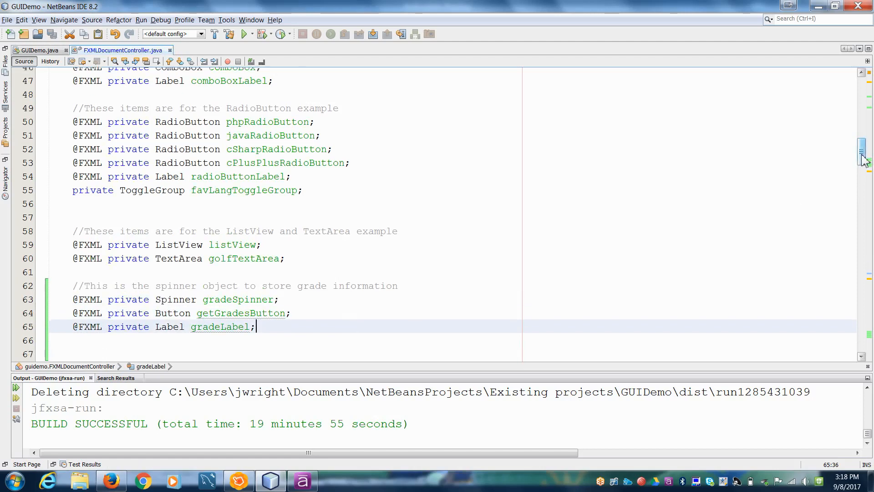
Add this.gradeLabel.setVisible(false); at the end of initialize() and save
{"action": "scroll", "scroll_direction": "down", "scroll_amount": 3}
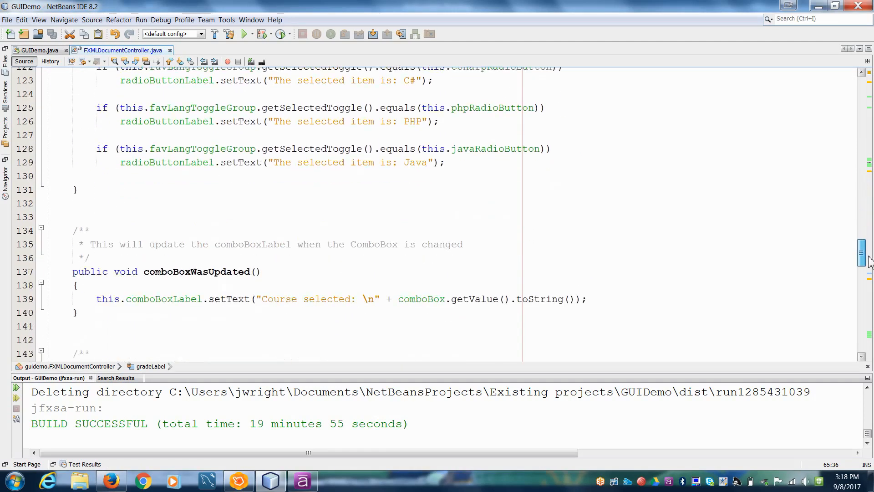
{"action": "scroll", "scroll_direction": "down", "scroll_amount": 3}
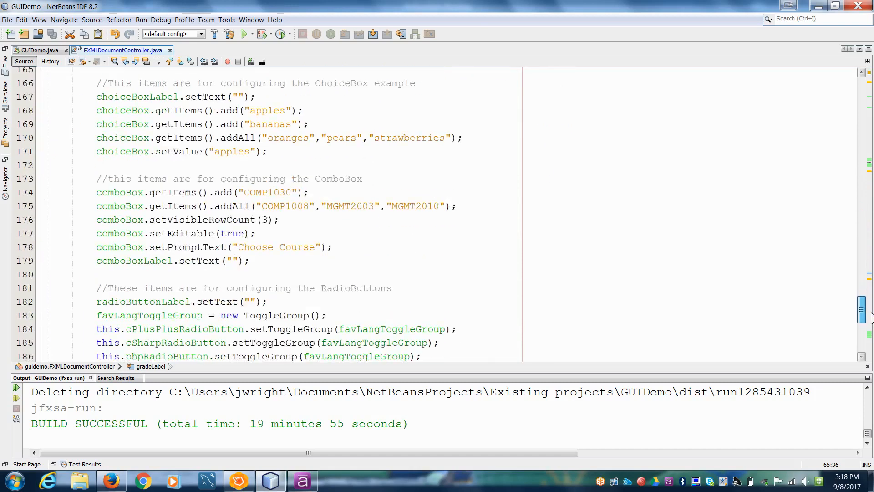
{"action": "scroll", "scroll_direction": "down", "scroll_amount": 3}
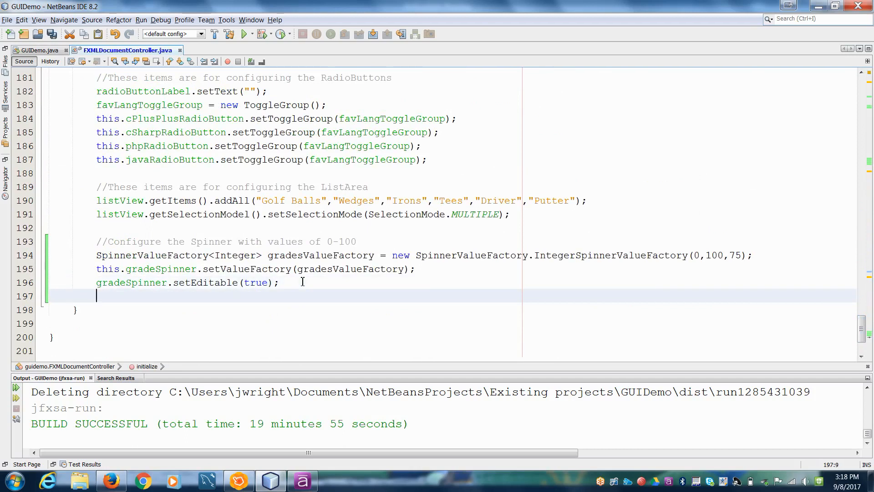
{"action": "type", "text": "this.gr"}
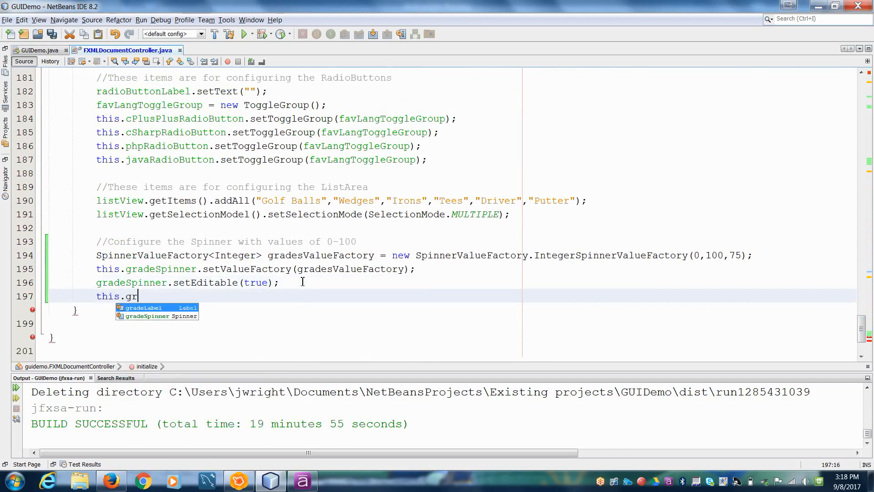
{"action": "type", "text": "adeLabel."}
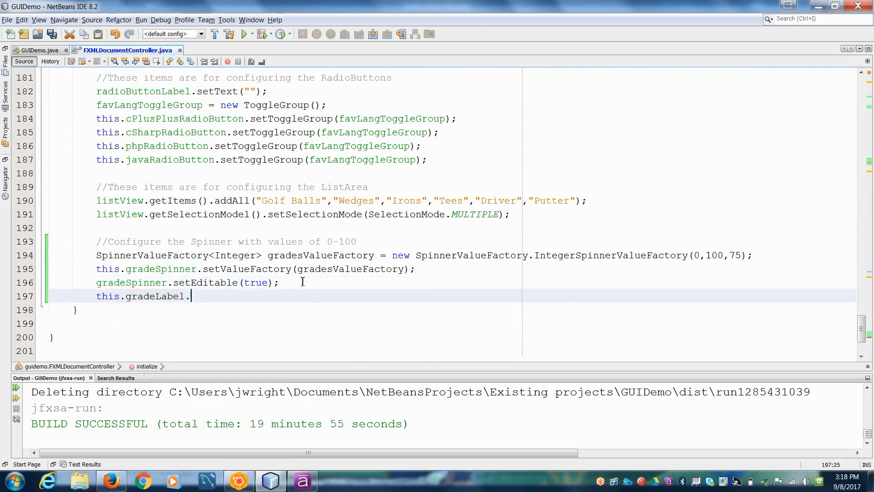
{"action": "type", "text": "set"}
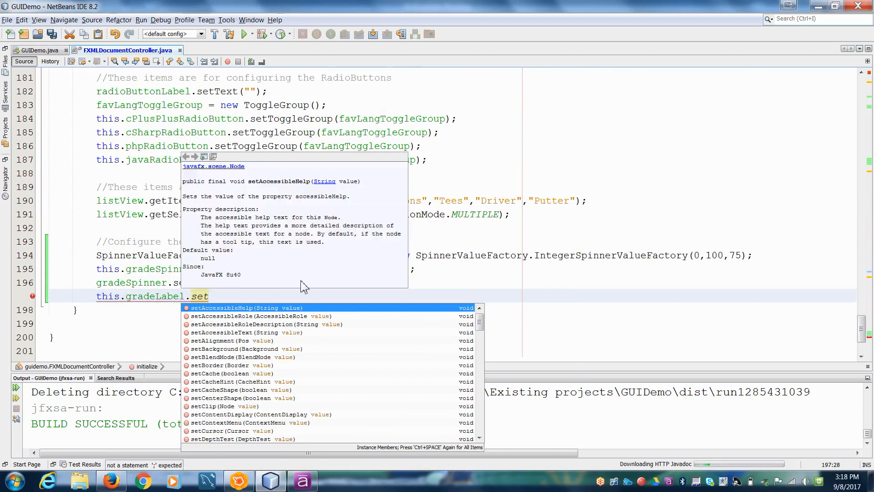
{"action": "type", "text": "Te"}
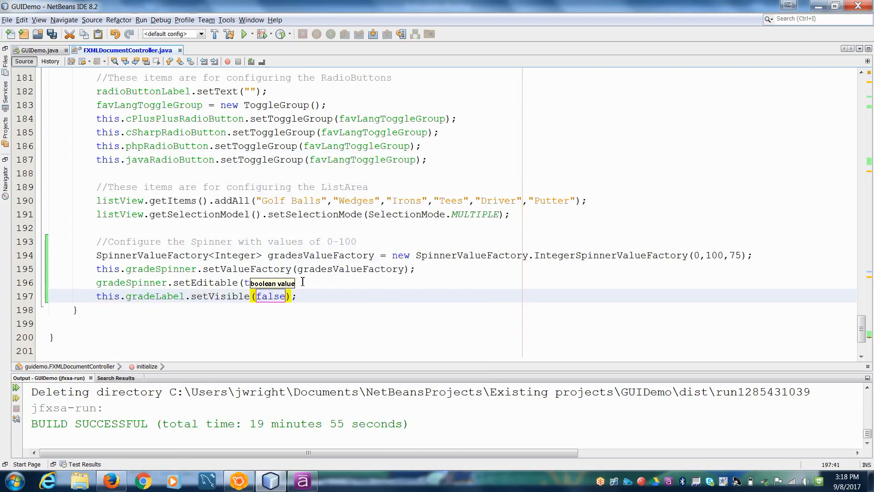
{"action": "key", "text": "ctrl+s"}
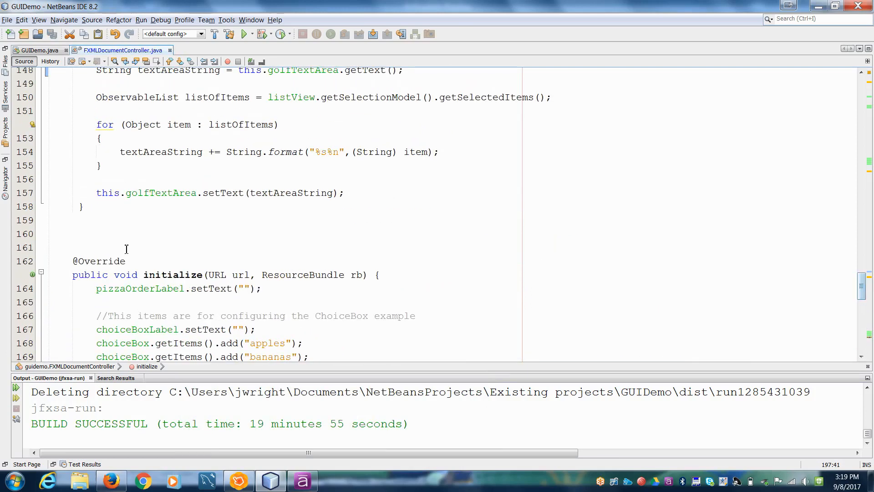
Write a Javadoc about reading the grade spinner and updating the label, then begin public void getGradesButtonPushed
{"action": "type", "text": "/**"}
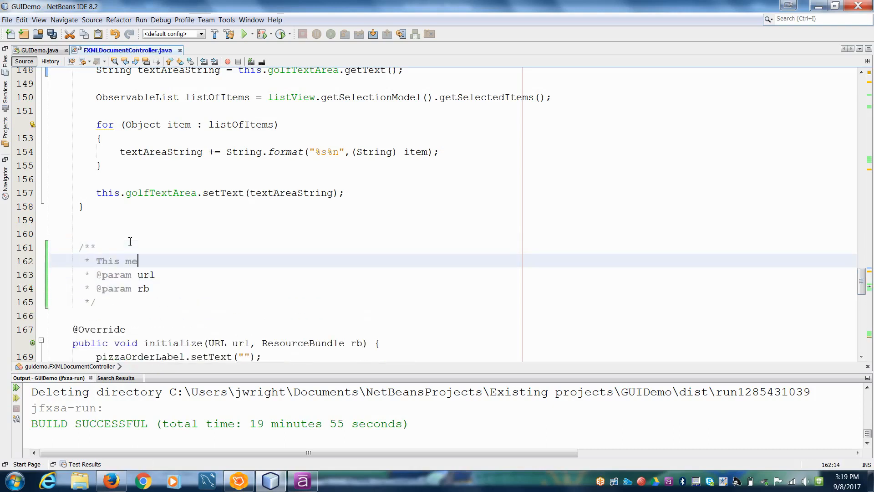
{"action": "type", "text": "thod will read"}
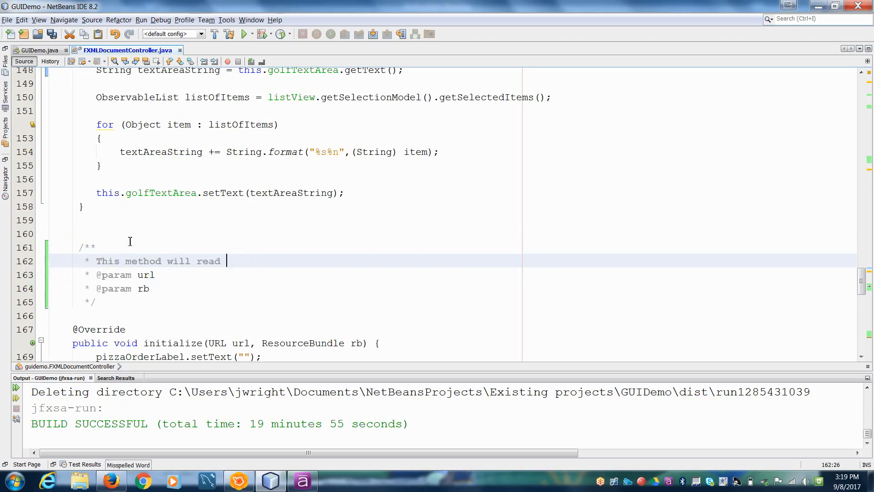
{"action": "type", "text": "from the grade sp"}
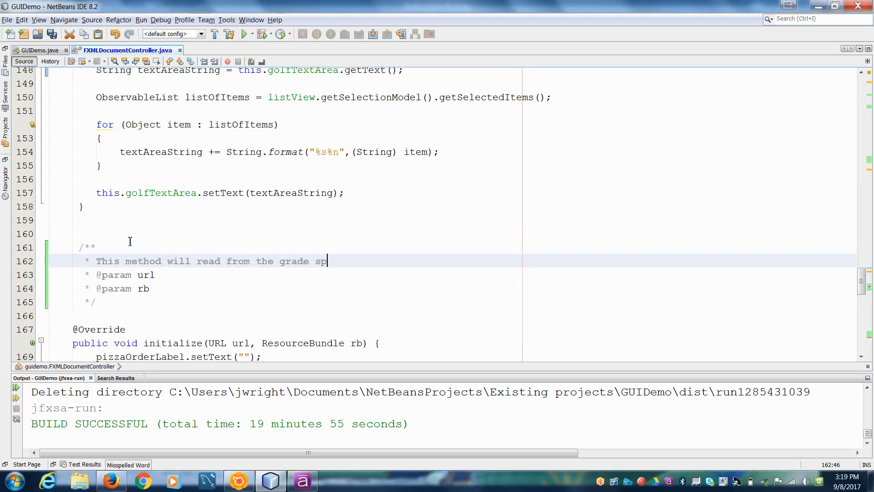
{"action": "type", "text": "pinner and"}
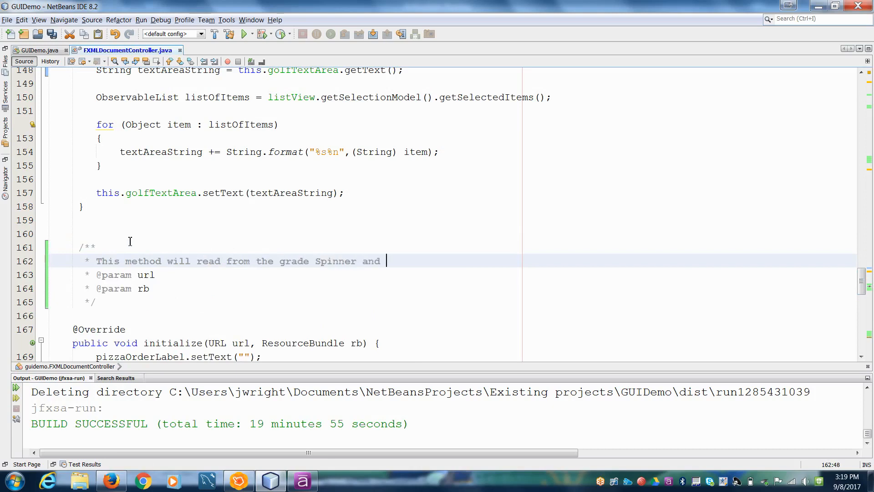
{"action": "type", "text": "update the label when pushed"}
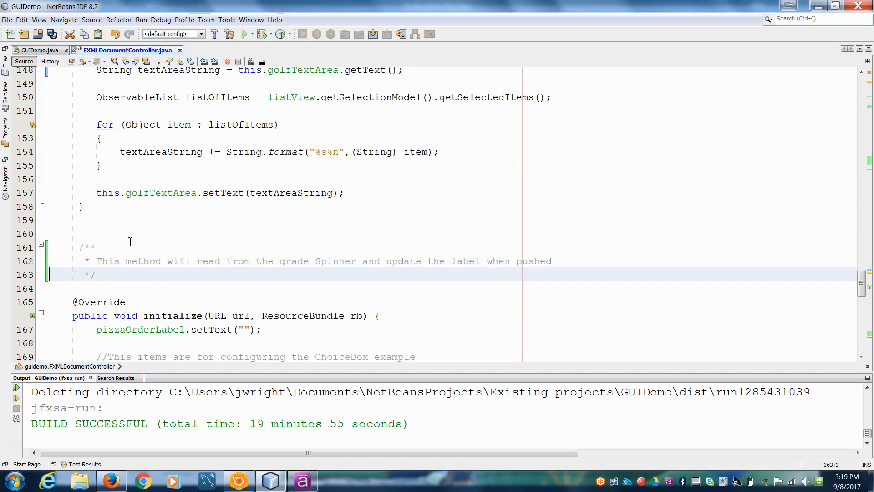
{"action": "key", "text": "enter"}
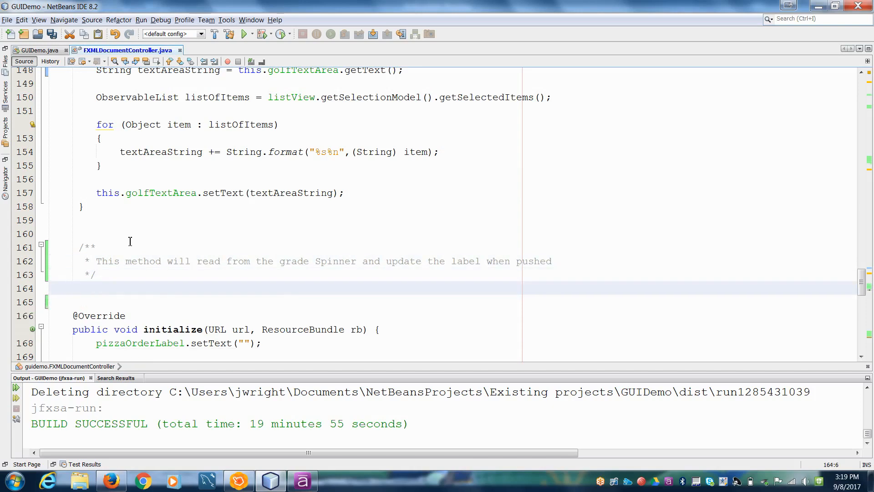
{"action": "type", "text": "public void"}
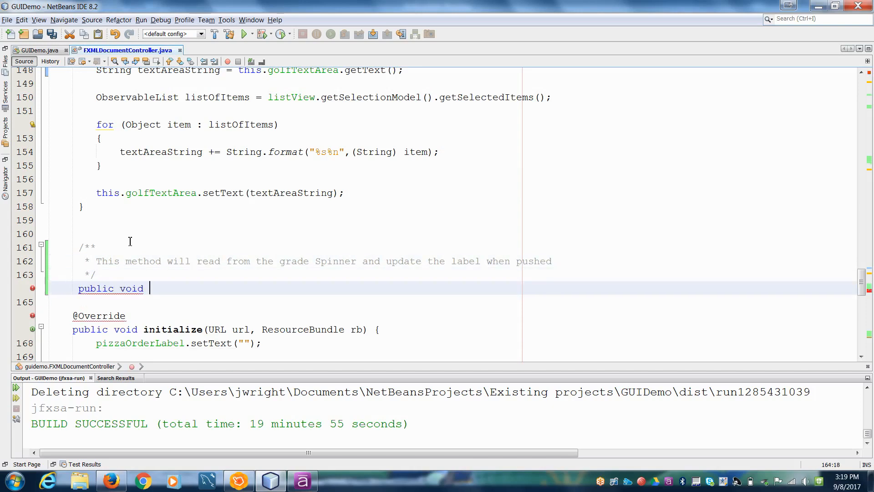
{"action": "type", "text": "getGradesB"}
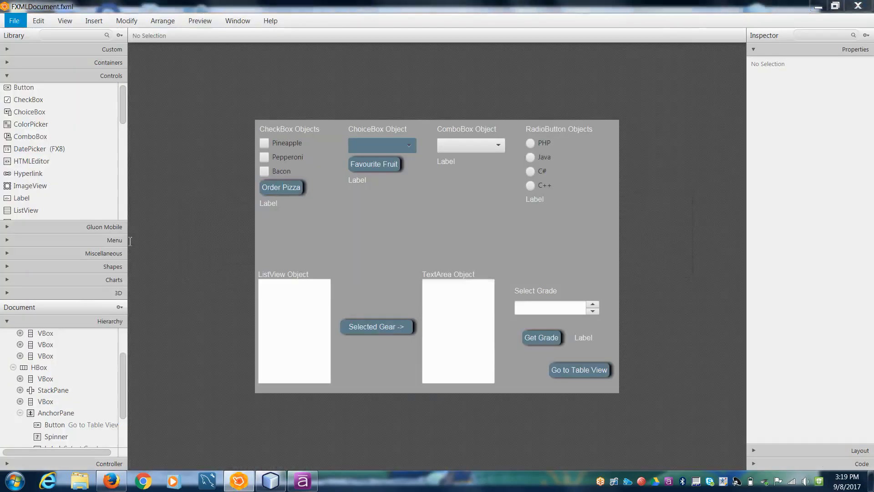
Give the Get Grade button fx:id getGradesButton and On Action getGradesButtonPushed
{"action": "left_click", "coordinate": [541, 337]}
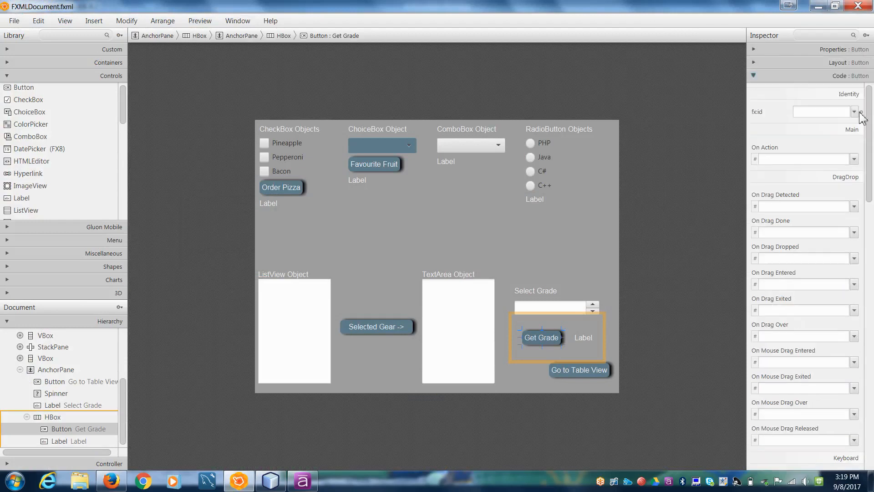
{"action": "left_click", "coordinate": [854, 112]}
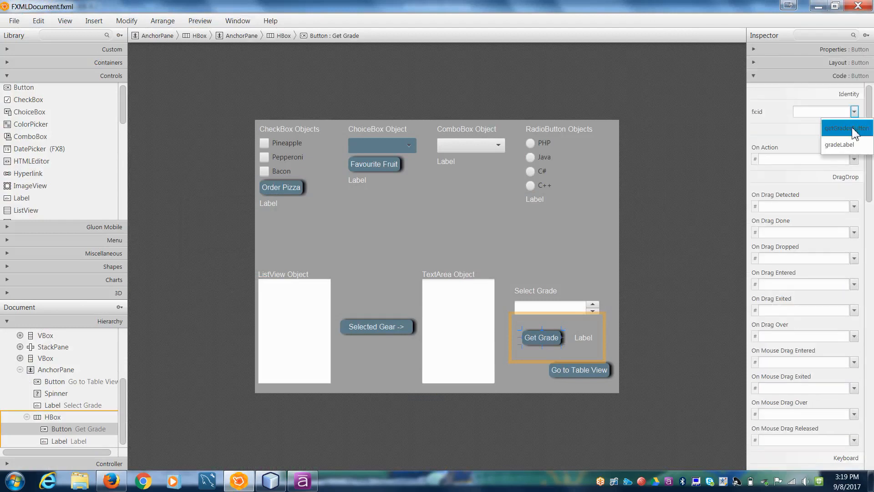
{"action": "left_click", "coordinate": [844, 128]}
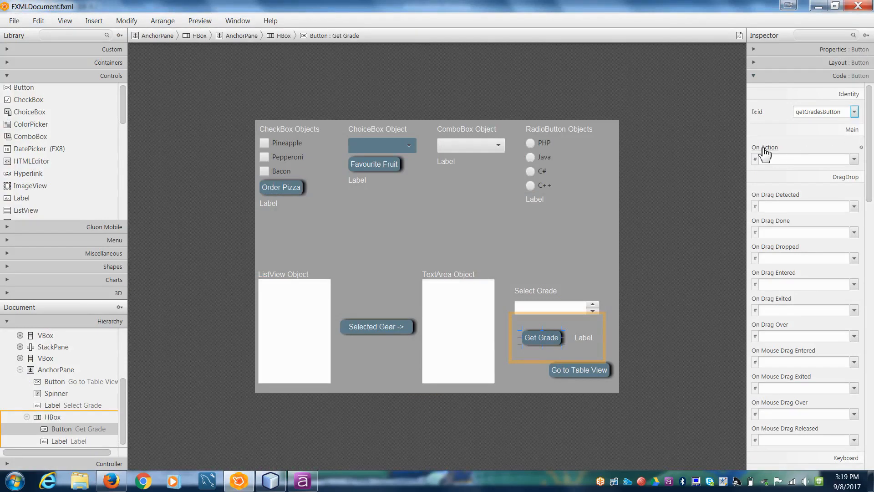
{"action": "left_click", "coordinate": [853, 158]}
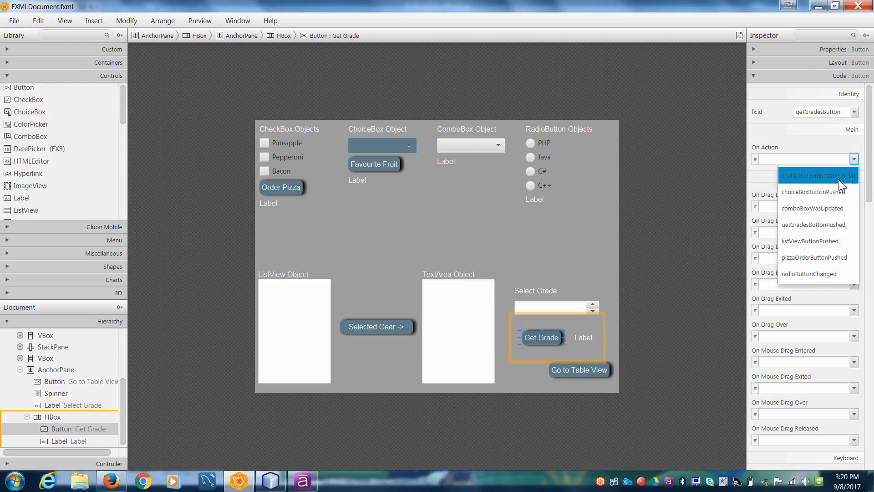
{"action": "mouse_move", "coordinate": [824, 224]}
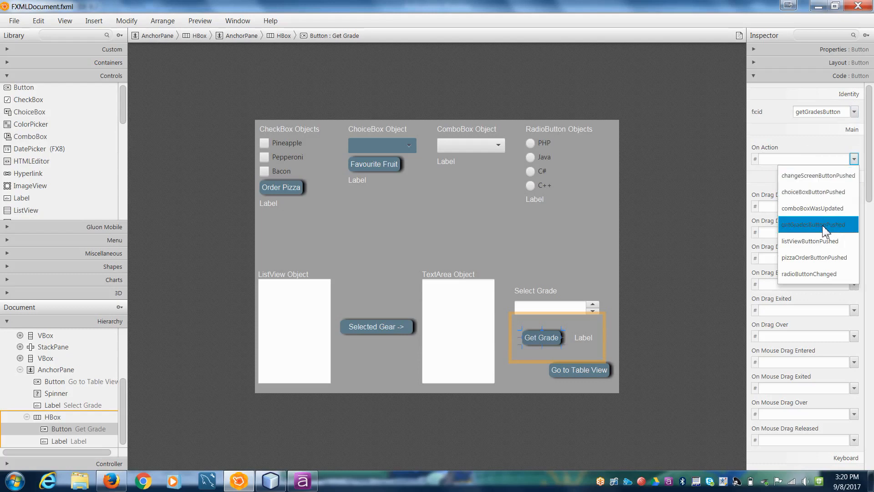
{"action": "left_click", "coordinate": [818, 224]}
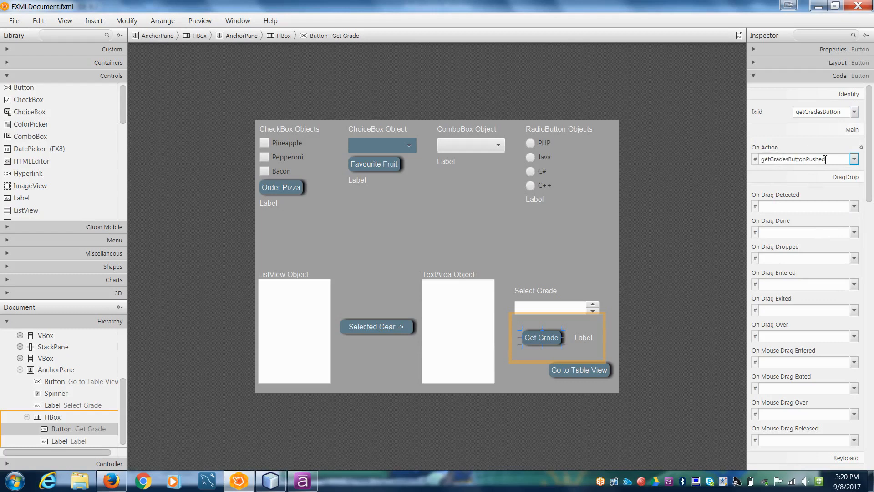
Set the label's fx:id to gradeLabel and save the layout with File > Save
{"action": "left_click", "coordinate": [583, 337]}
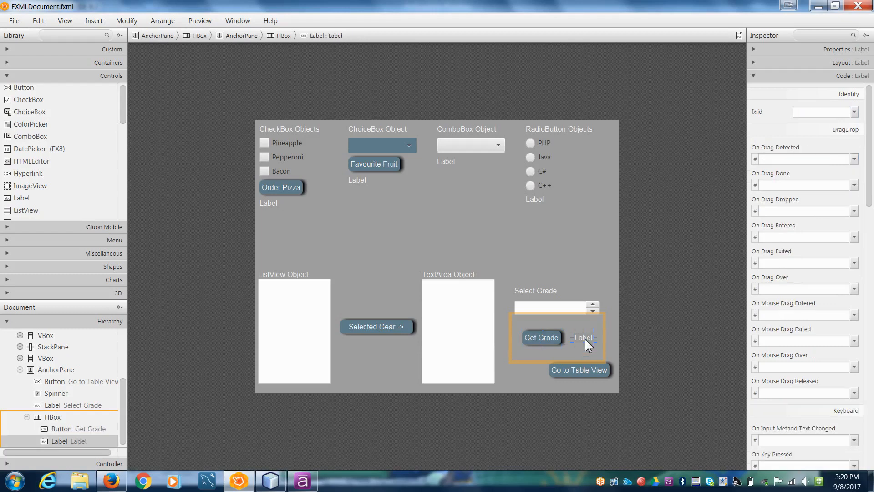
{"action": "left_click", "coordinate": [854, 112]}
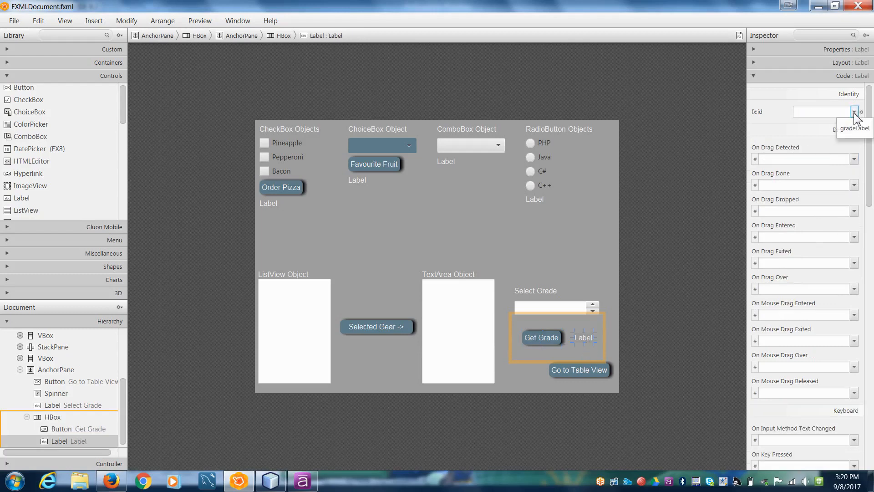
{"action": "left_click", "coordinate": [854, 128]}
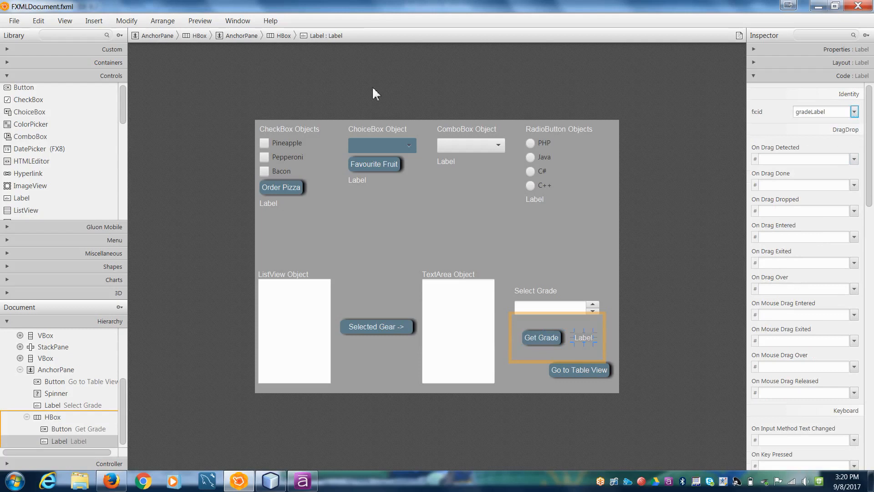
{"action": "left_click", "coordinate": [14, 20]}
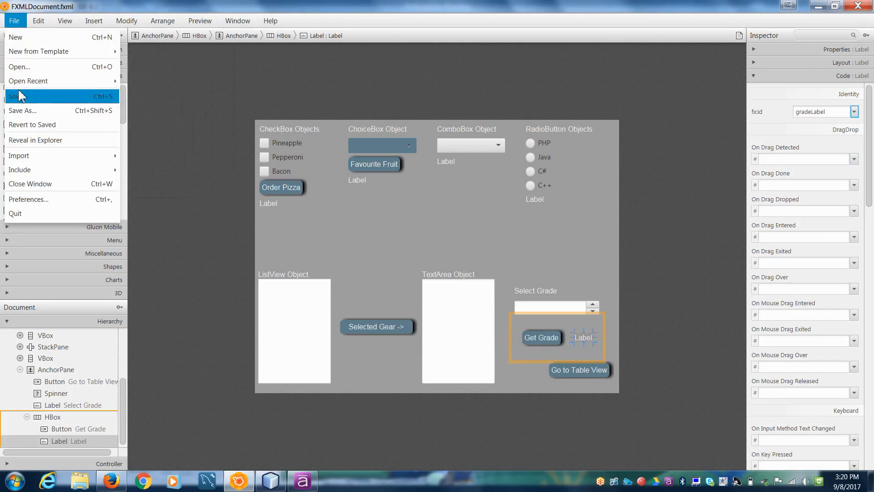
{"action": "left_click", "coordinate": [17, 96]}
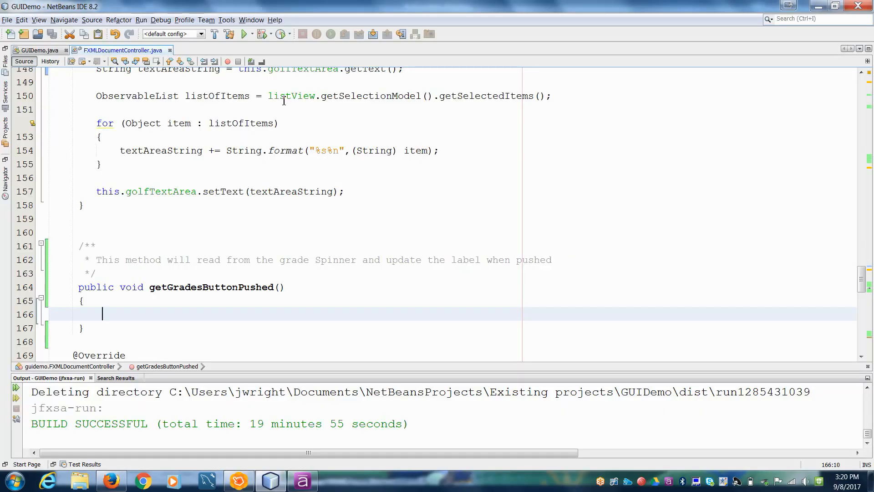
{"action": "mouse_move", "coordinate": [124, 310]}
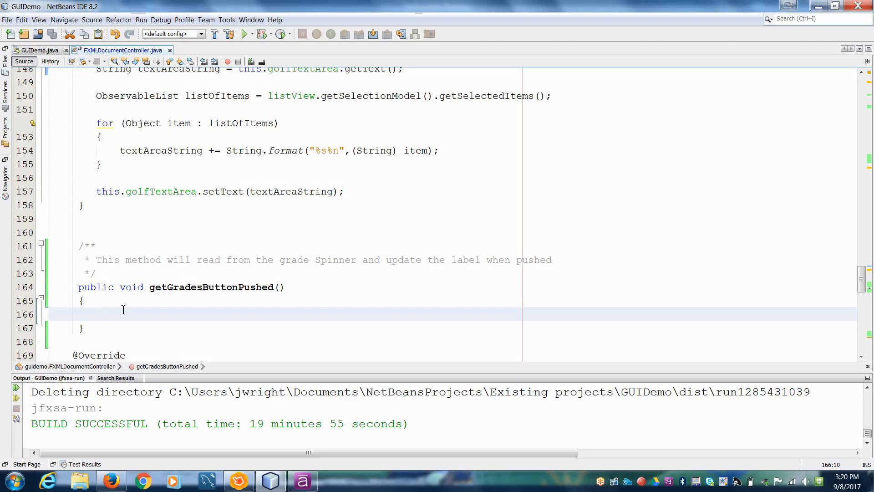
Add this.gradeLabel.setText(this.gradeSpinner.toString()); inside getGradesButtonPushed
{"action": "left_click", "coordinate": [102, 314]}
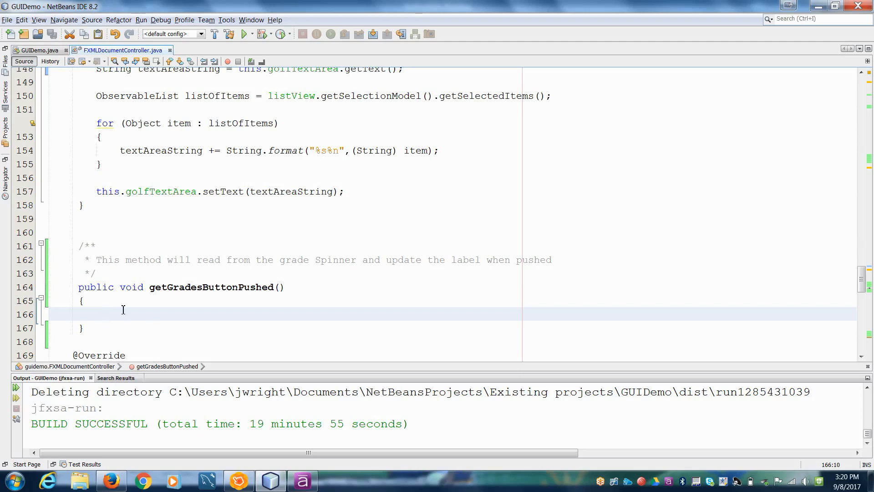
{"action": "left_click", "coordinate": [102, 314]}
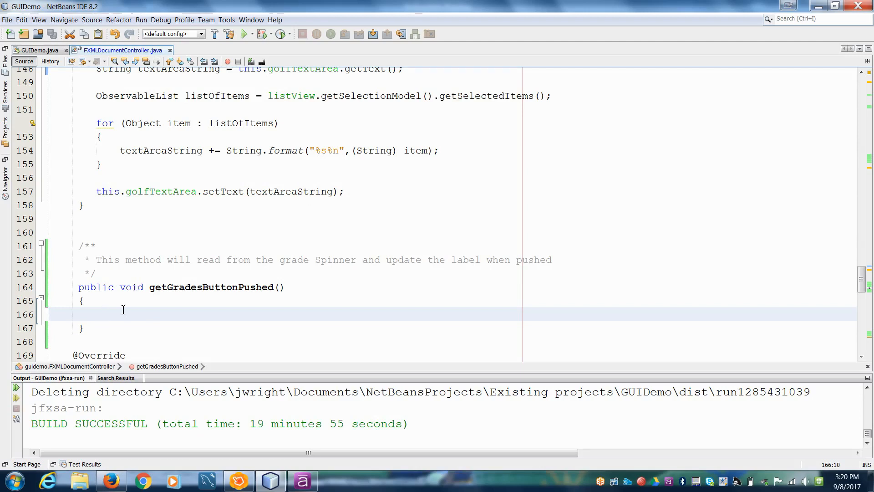
{"action": "left_click", "coordinate": [103, 314]}
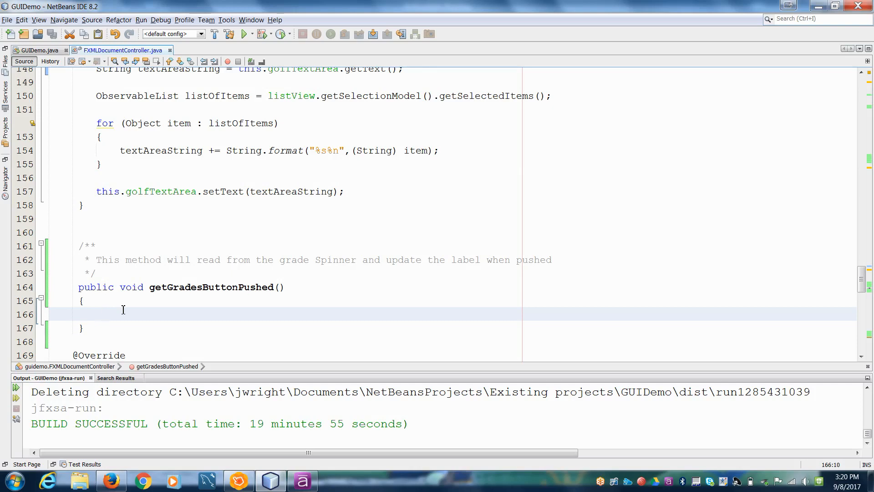
{"action": "left_click", "coordinate": [104, 313]}
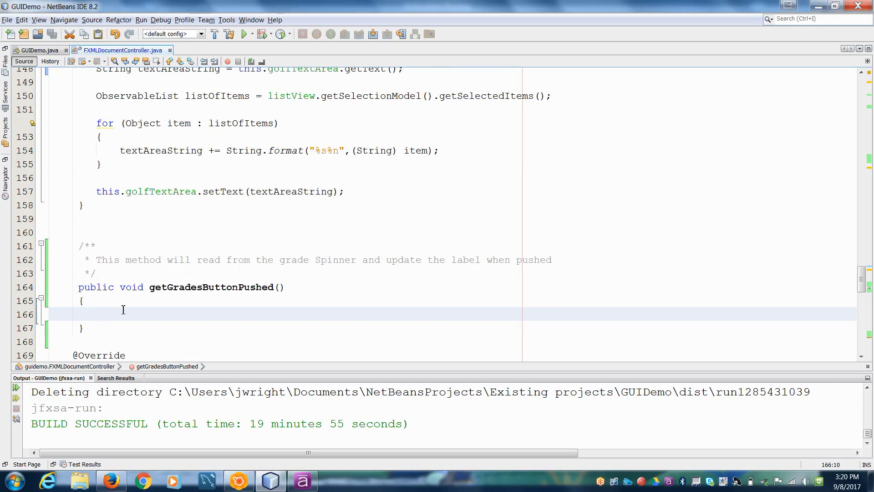
{"action": "type", "text": "this."}
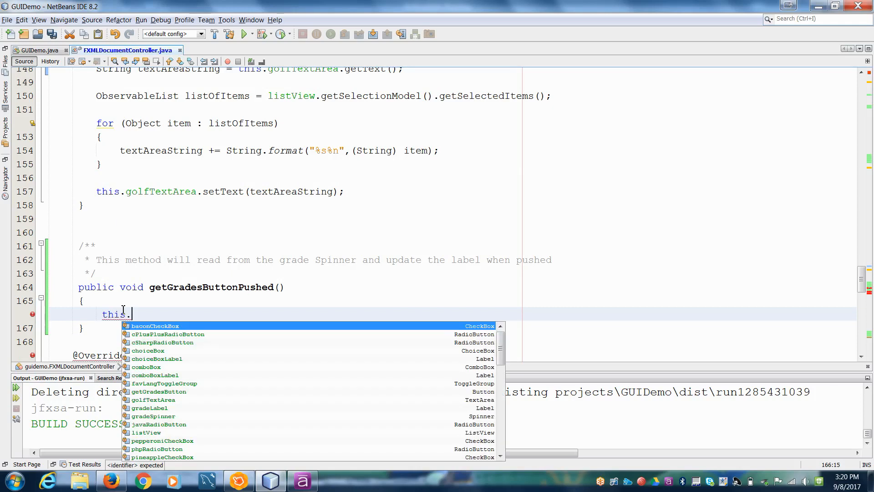
{"action": "type", "text": "gradeLabel."}
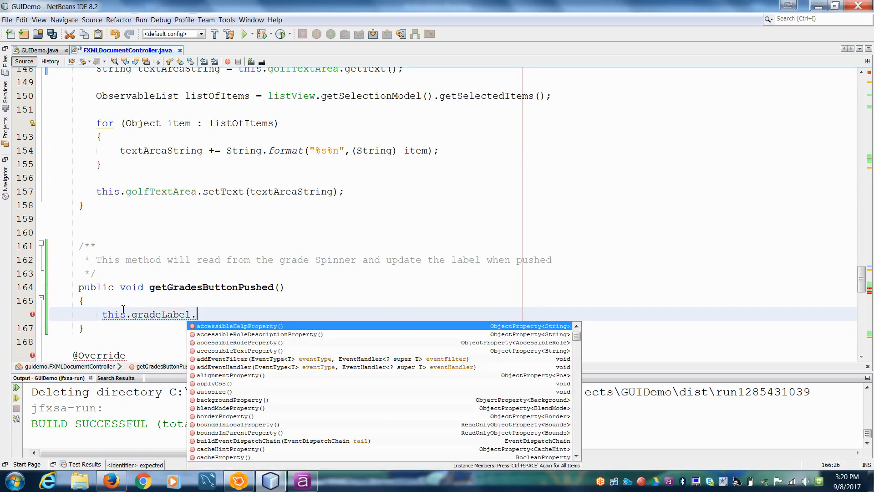
{"action": "type", "text": "setText();"}
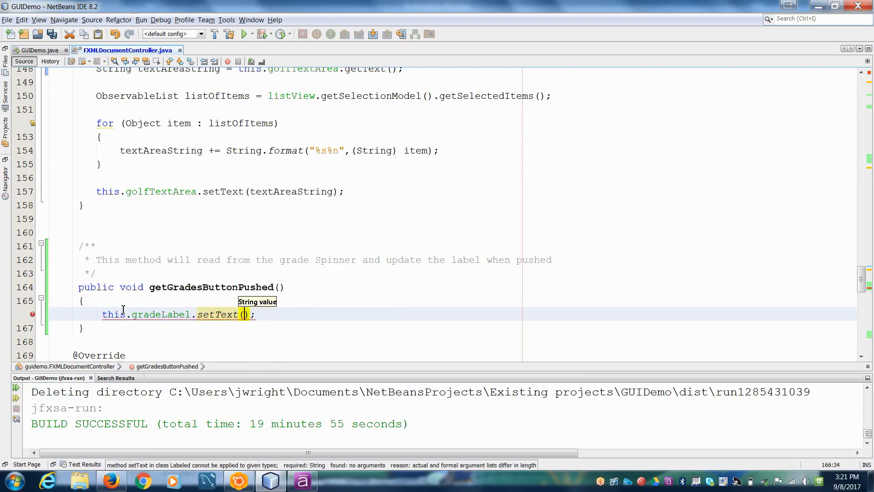
{"action": "type", "text": "thijs"}
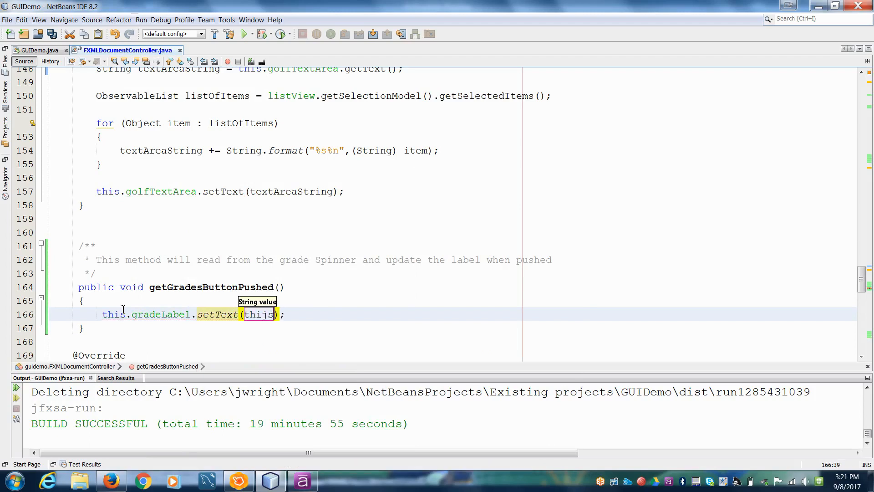
{"action": "type", "text": ".gradeSpinner"}
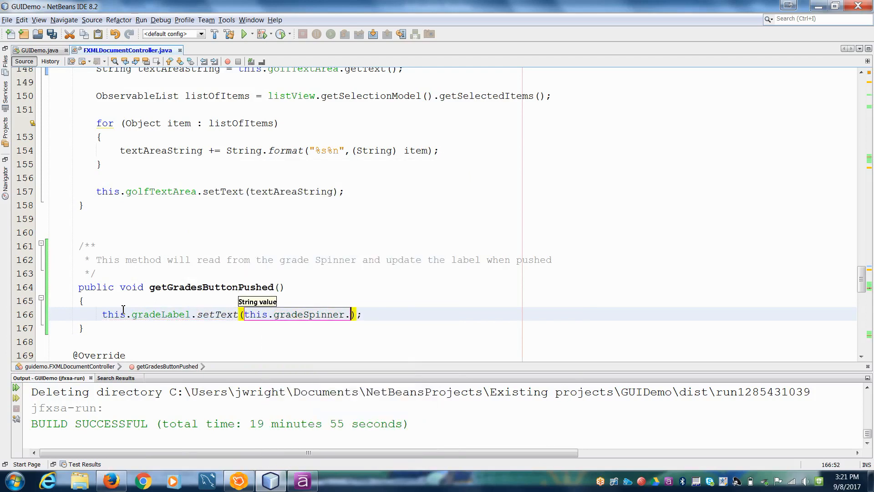
{"action": "type", "text": "."}
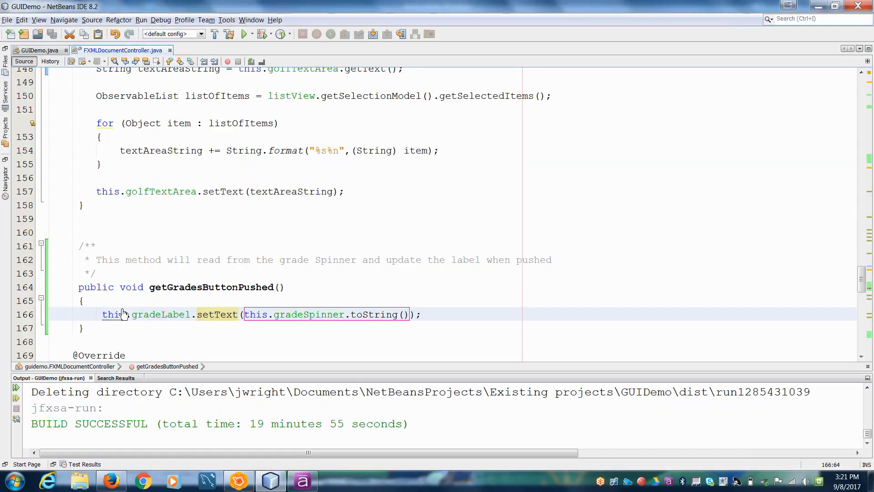
{"action": "mouse_move", "coordinate": [245, 350]}
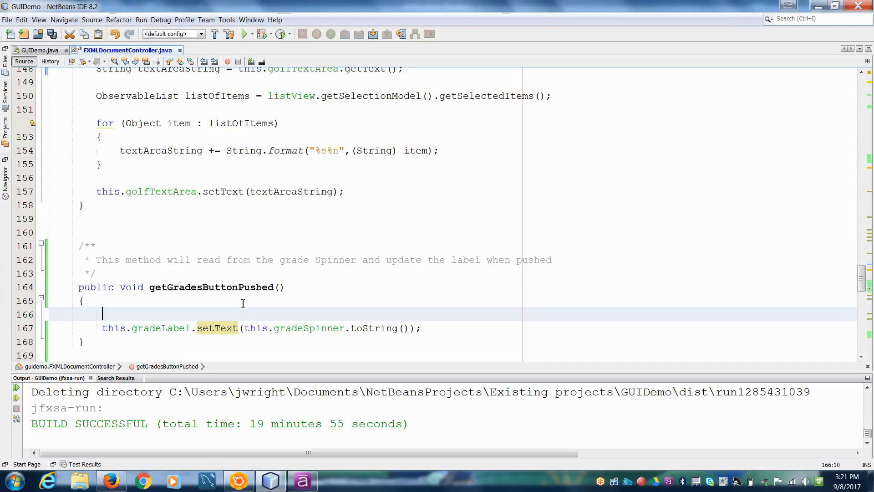
Add this.gradeLabel.setVisible(true); to the method body
{"action": "type", "text": "this.gradeLabel"}
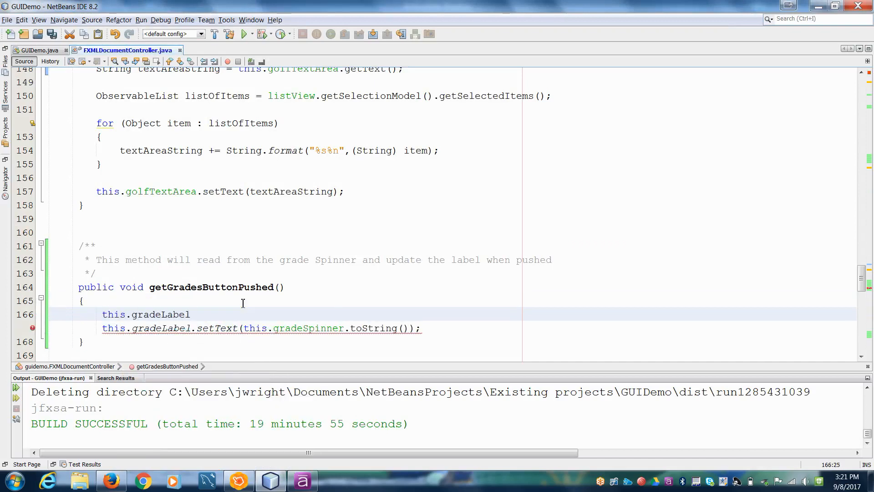
{"action": "type", "text": ".setV"}
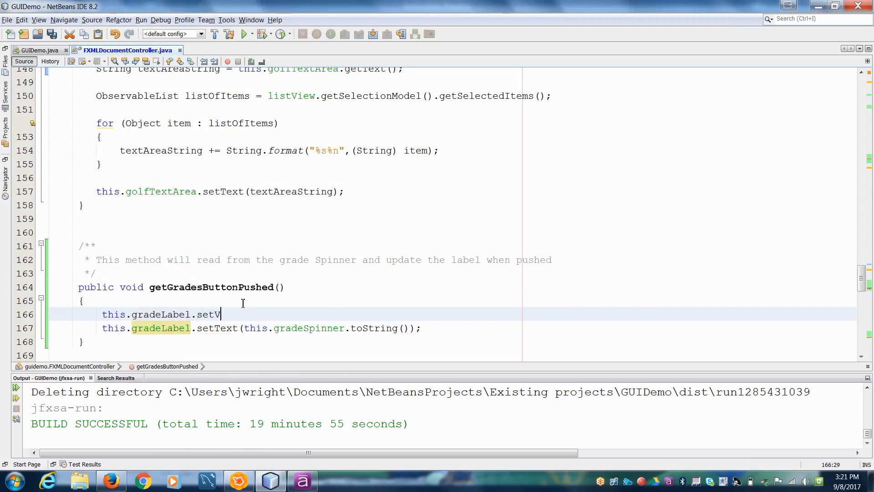
{"action": "type", "text": "isible(true)"}
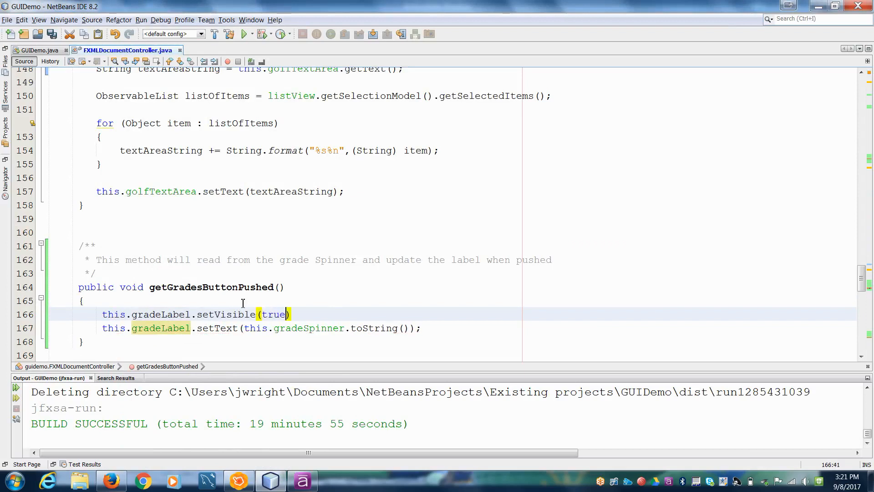
{"action": "type", "text": ";"}
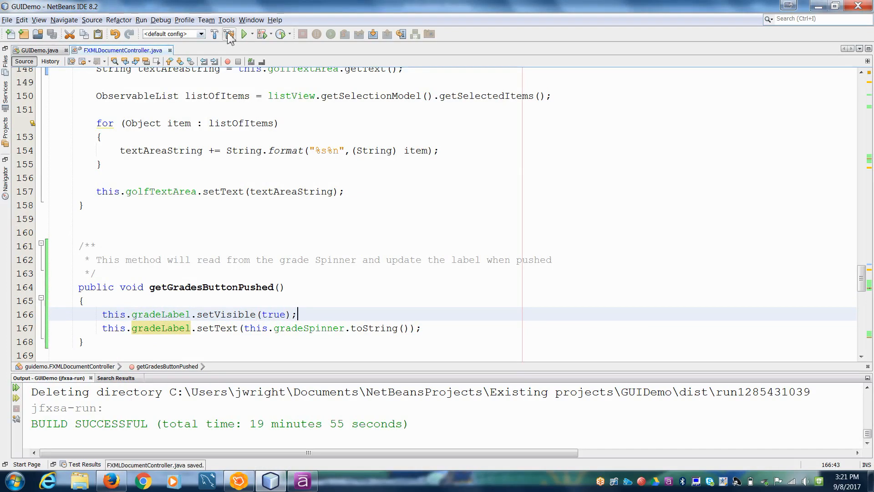
Run GUIDemo and press Get Grade, which shows the spinner's object text in the label
{"action": "left_click", "coordinate": [229, 34]}
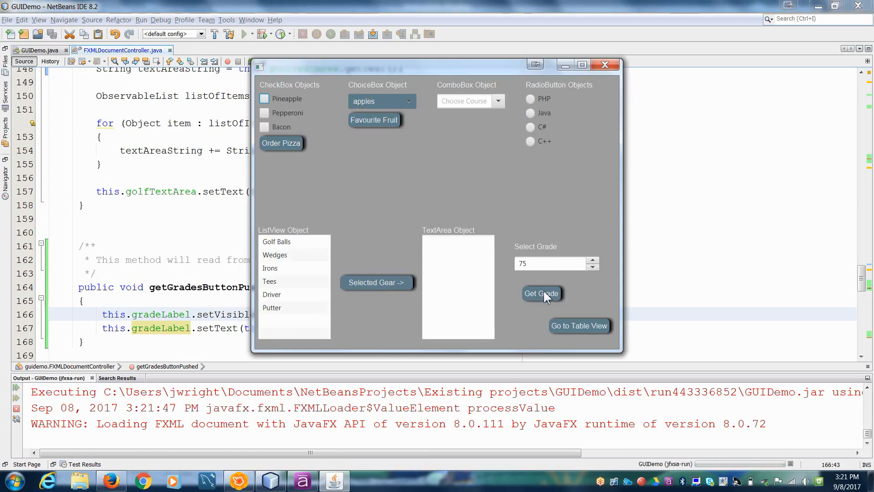
{"action": "left_click", "coordinate": [541, 293]}
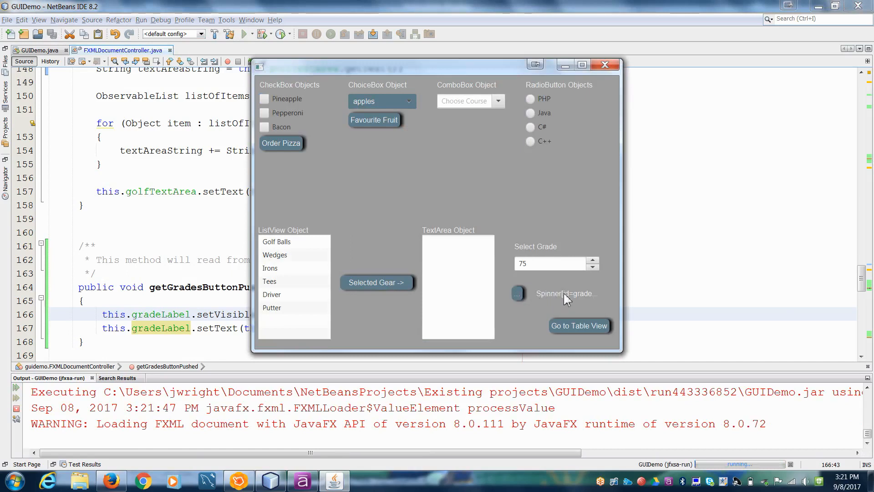
{"action": "mouse_move", "coordinate": [572, 302]}
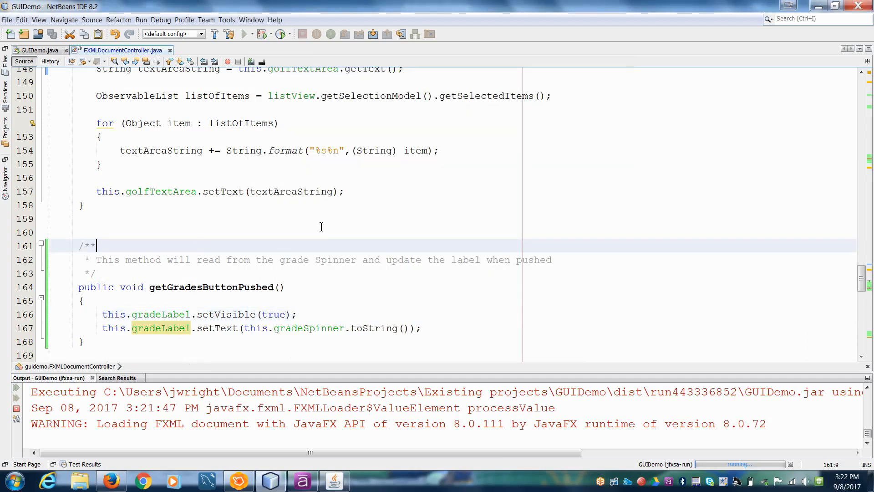
{"action": "mouse_move", "coordinate": [344, 328]}
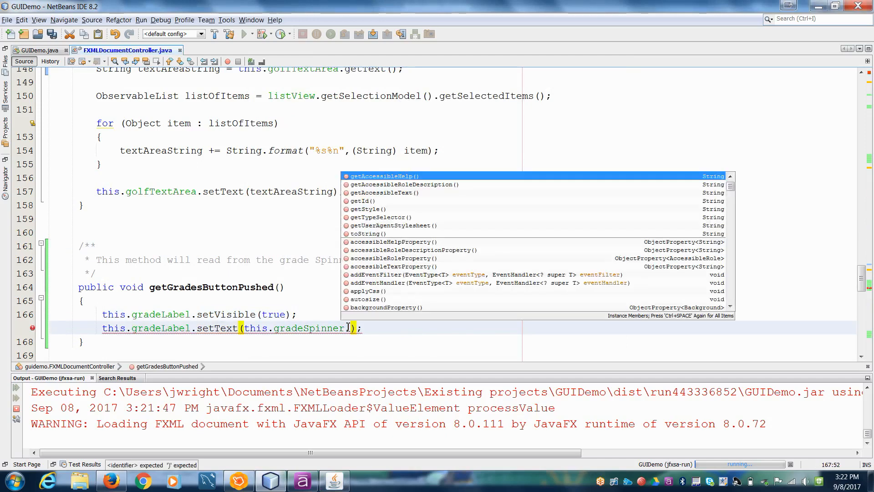
Change line 167 to set the label from this.gradeSpinner.getValue().toString() and save
{"action": "type", "text": "g"}
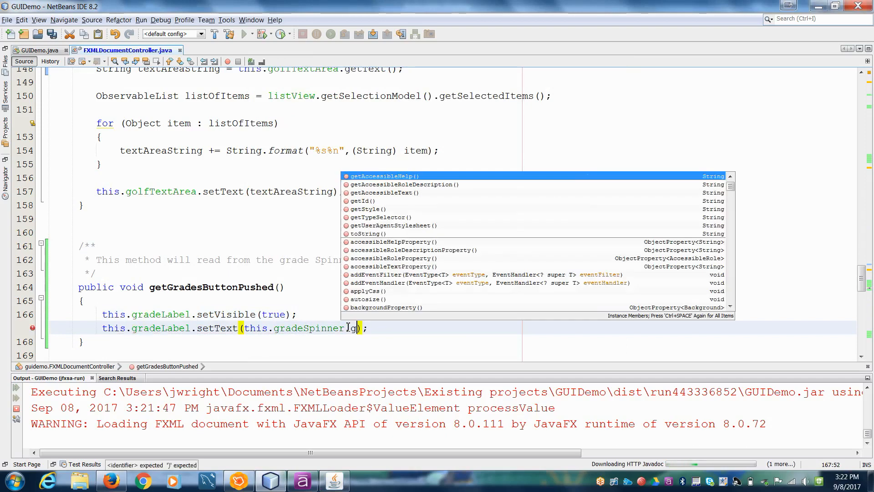
{"action": "type", "text": "etV"}
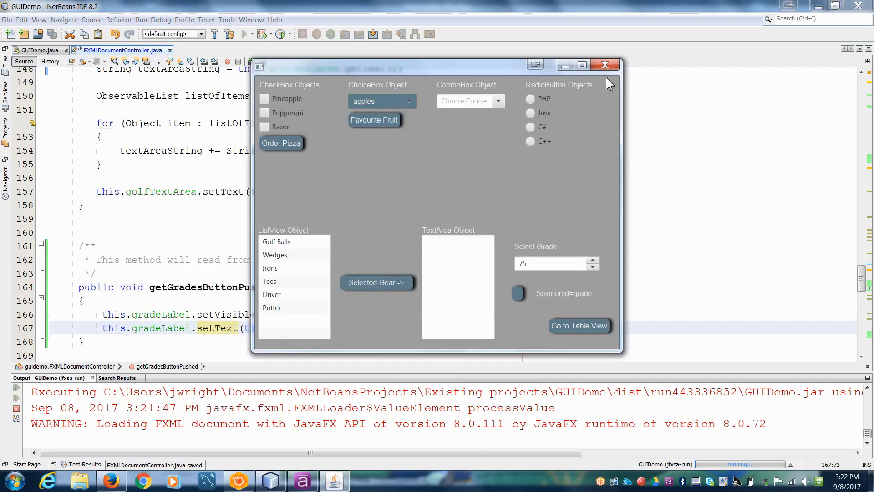
Close the old window, rerun GUIDemo, and test Get Grade with spinner entries -4 and 101 until the label reads 99
{"action": "left_click", "coordinate": [605, 65]}
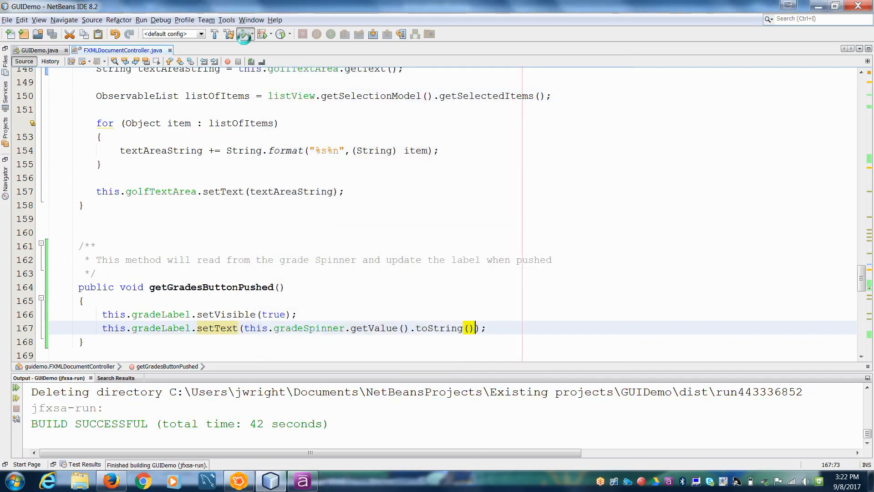
{"action": "left_click", "coordinate": [244, 34]}
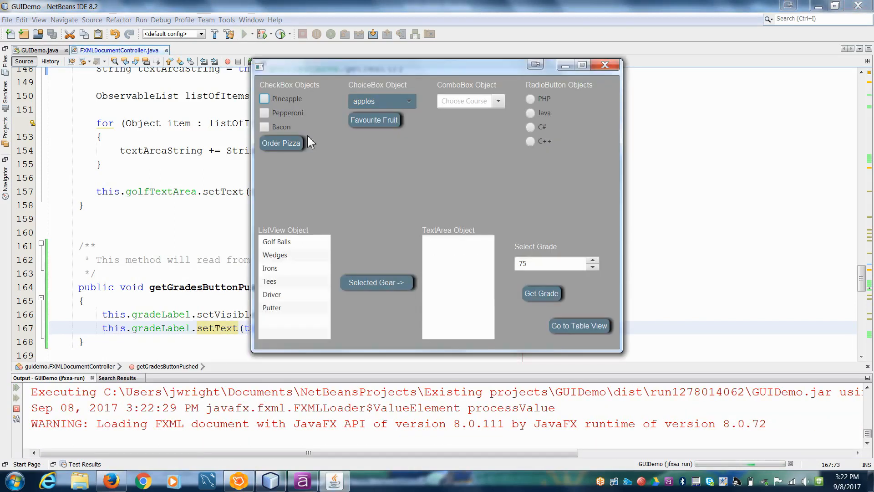
{"action": "left_click", "coordinate": [540, 293]}
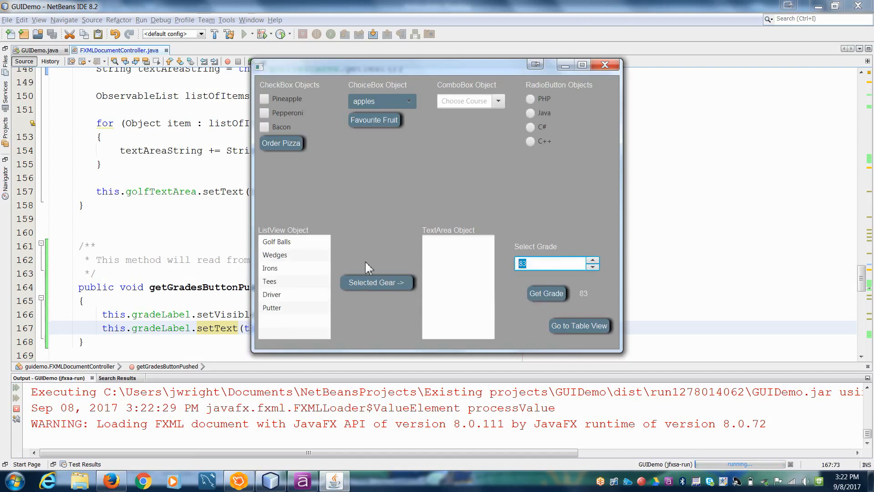
{"action": "type", "text": "-4"}
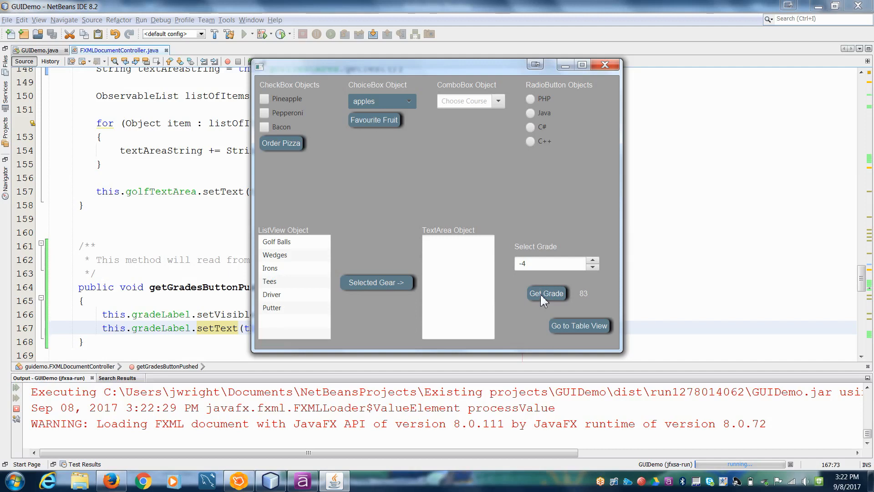
{"action": "mouse_move", "coordinate": [574, 281]}
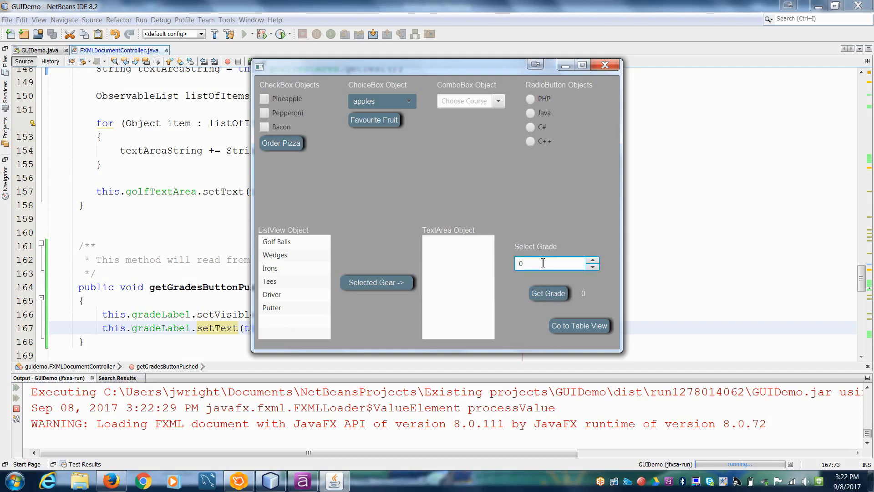
{"action": "type", "text": "101"}
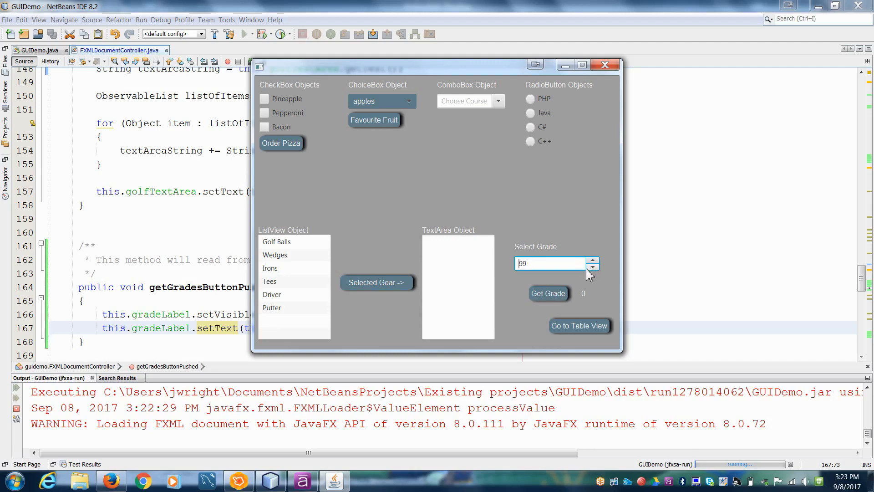
{"action": "left_click", "coordinate": [546, 293]}
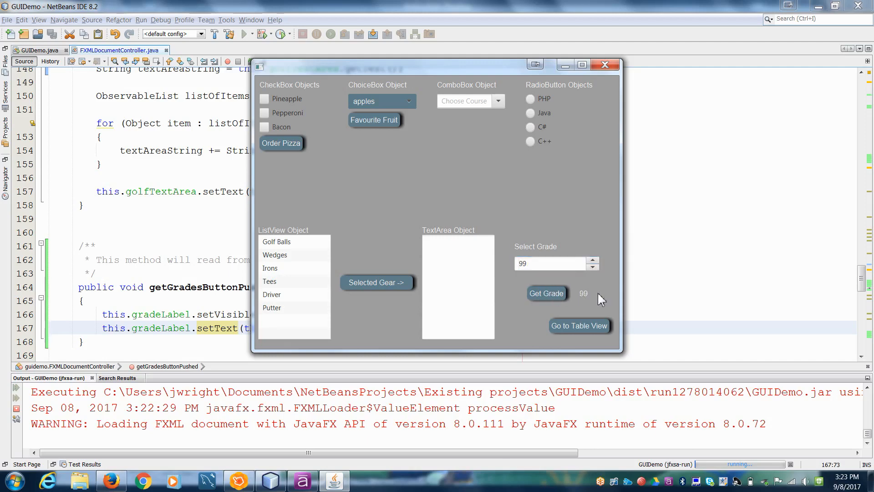